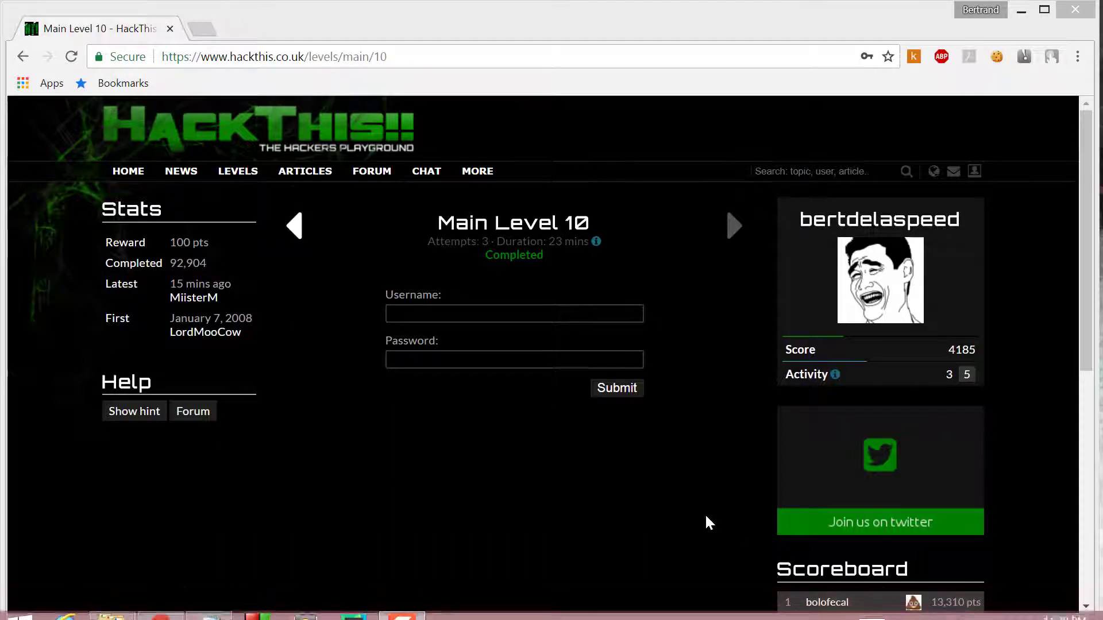
mouse_move(438, 236)
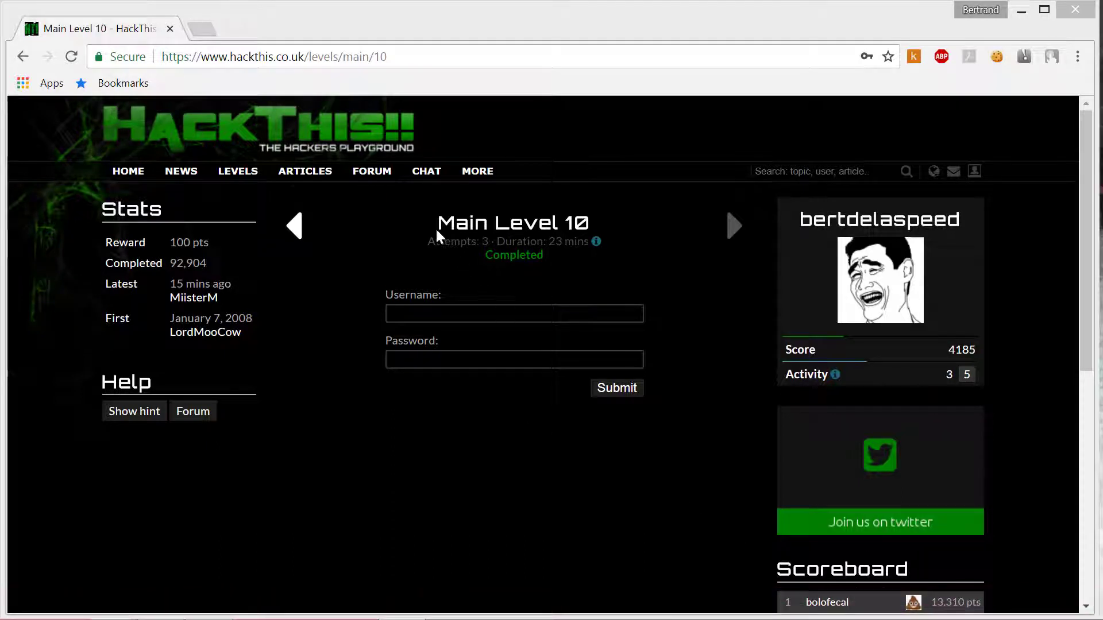
View the Main Level 10 page source and locate the hidden input pointing to level10pass.txt.
double_click(512, 223)
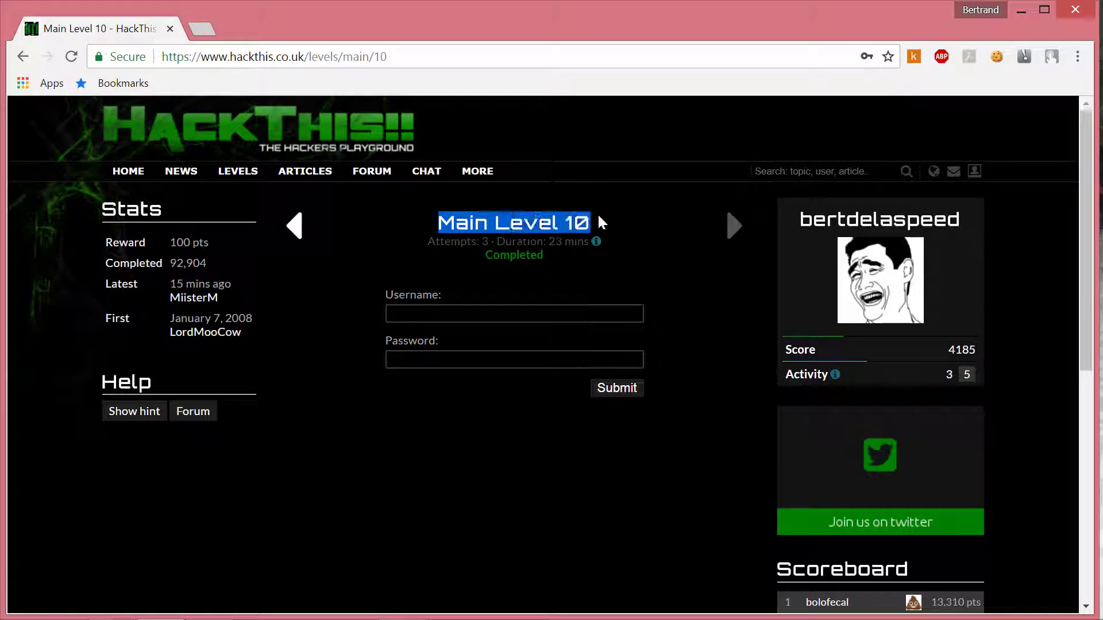
mouse_move(464, 385)
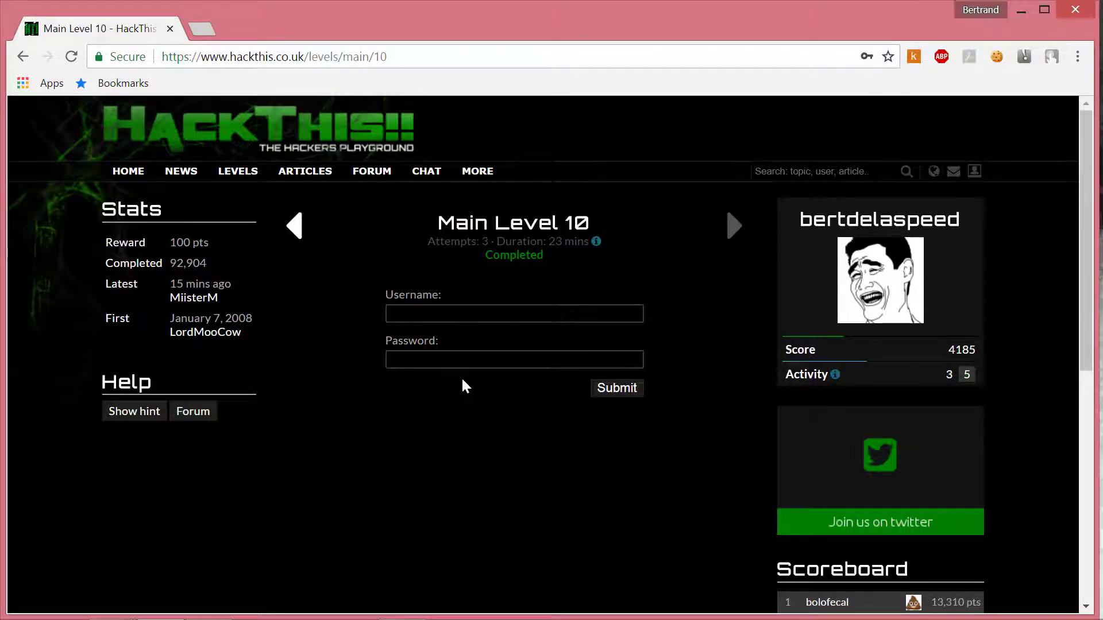
mouse_move(401, 408)
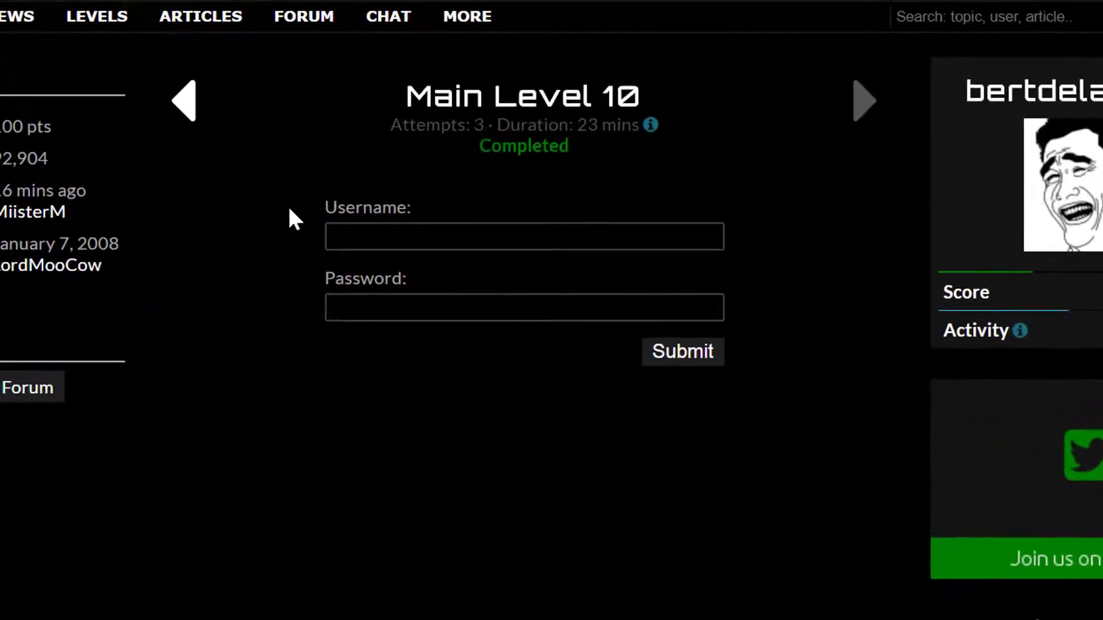
right_click(292, 218)
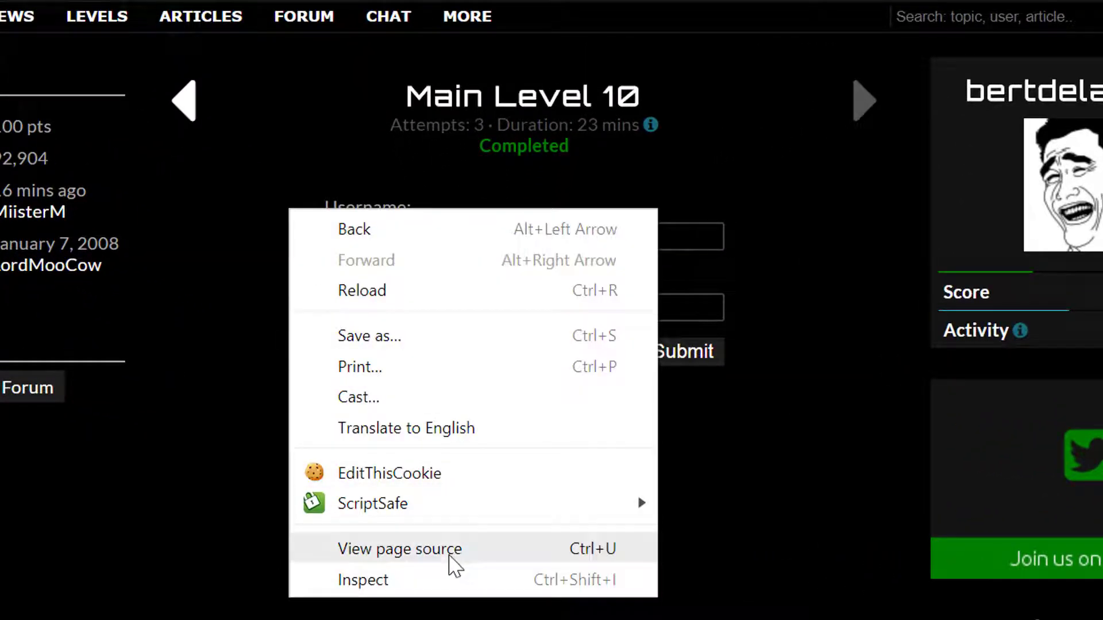
left_click(398, 549)
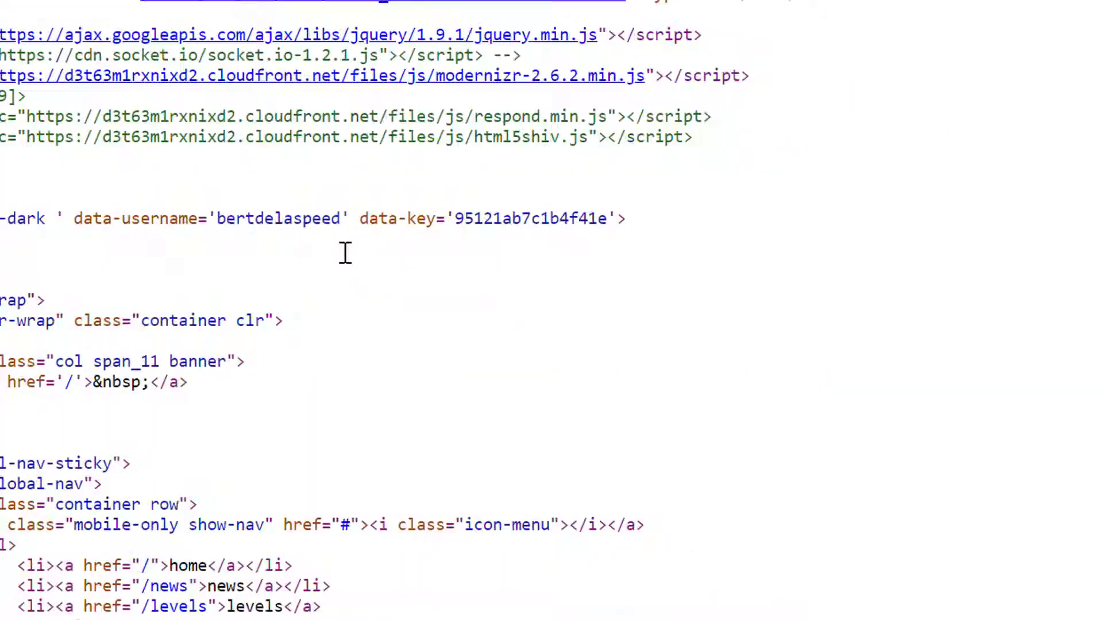
scroll("down", 3)
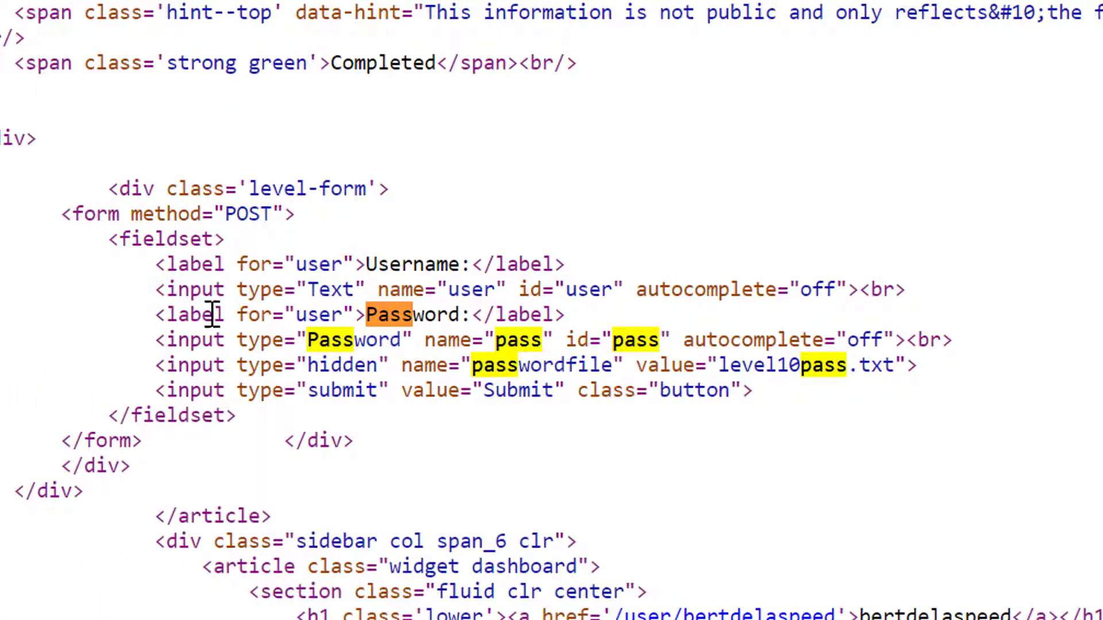
mouse_move(313, 364)
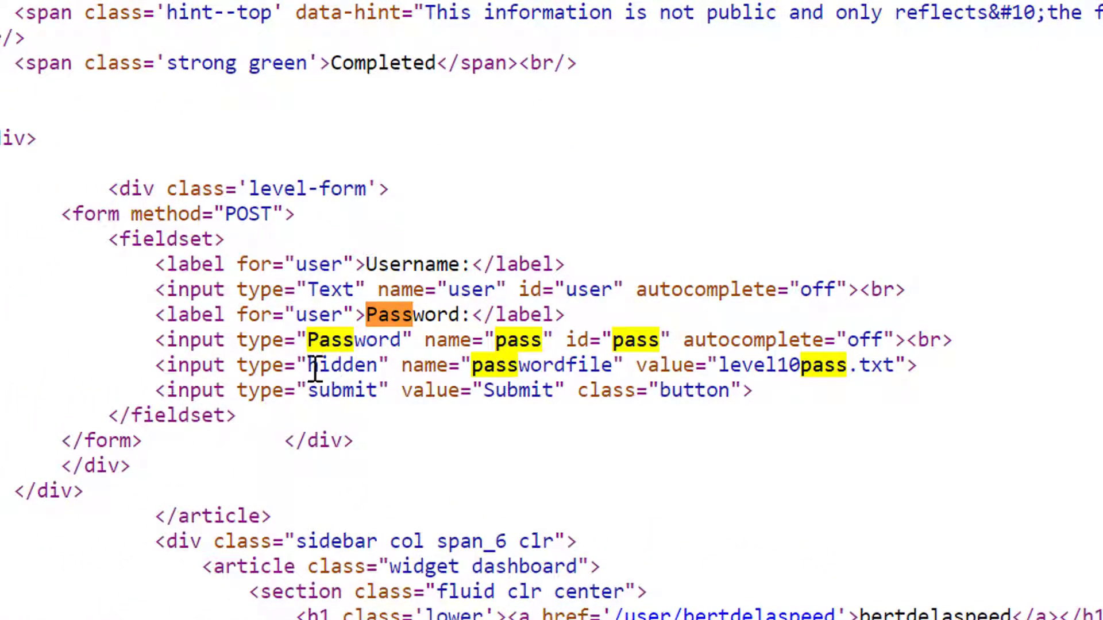
double_click(341, 365)
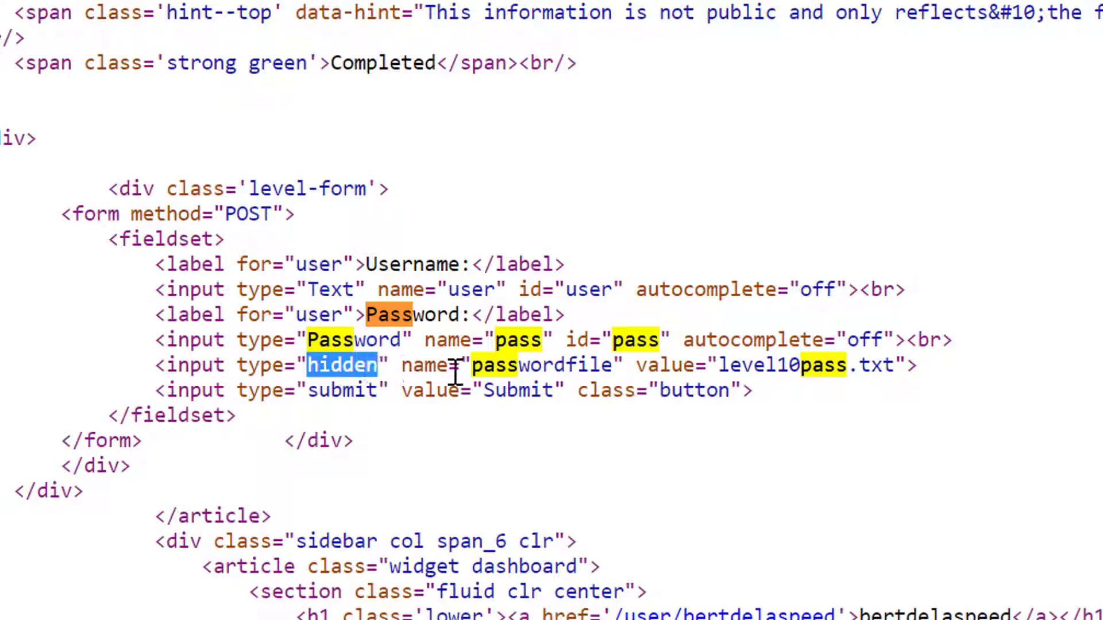
mouse_move(619, 371)
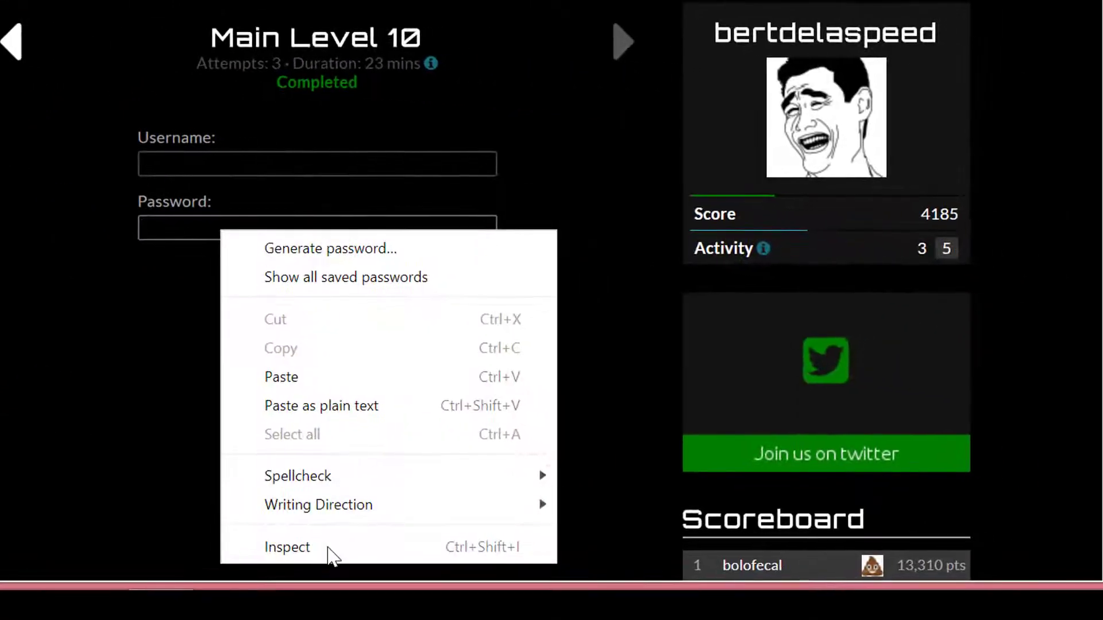
Inspect the password field's markup in developer tools to see the hidden level10pass.txt input.
left_click(288, 547)
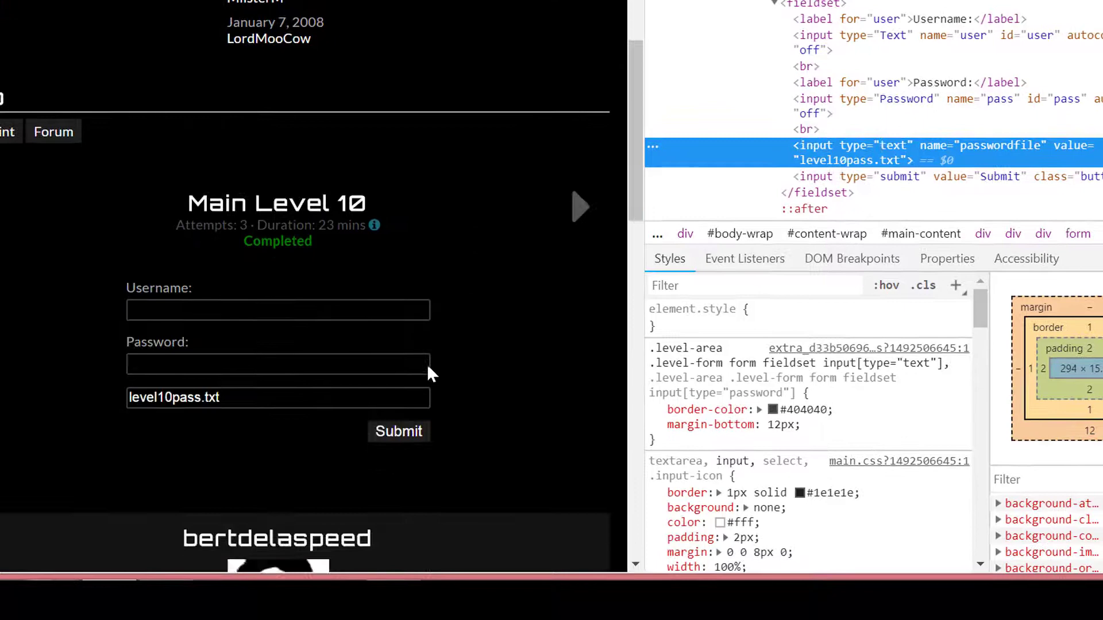
scroll("down", 3)
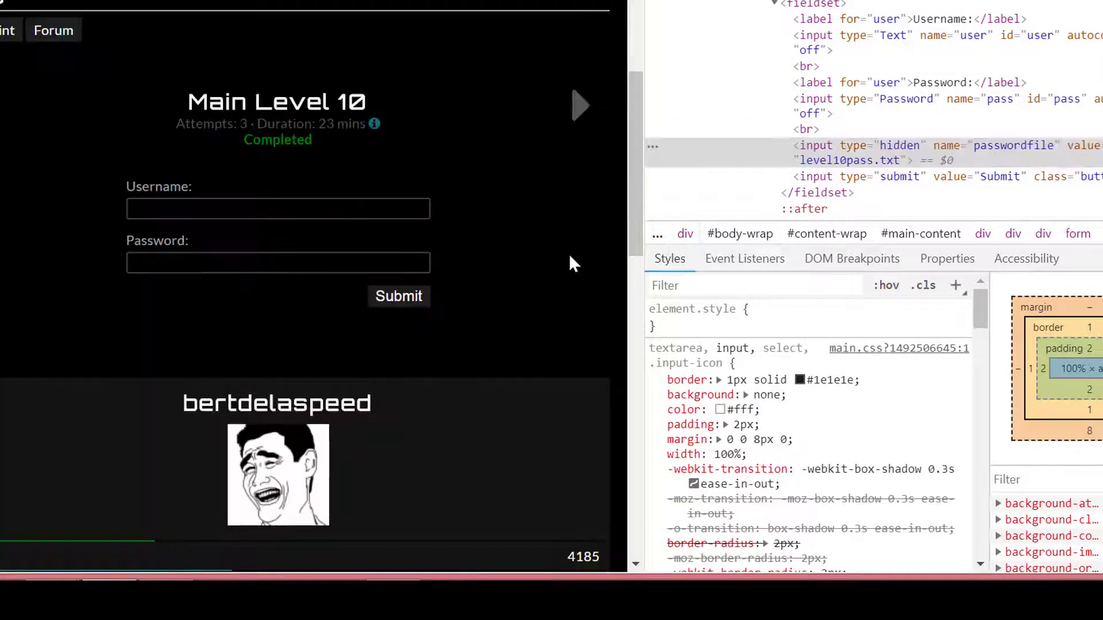
mouse_move(809, 169)
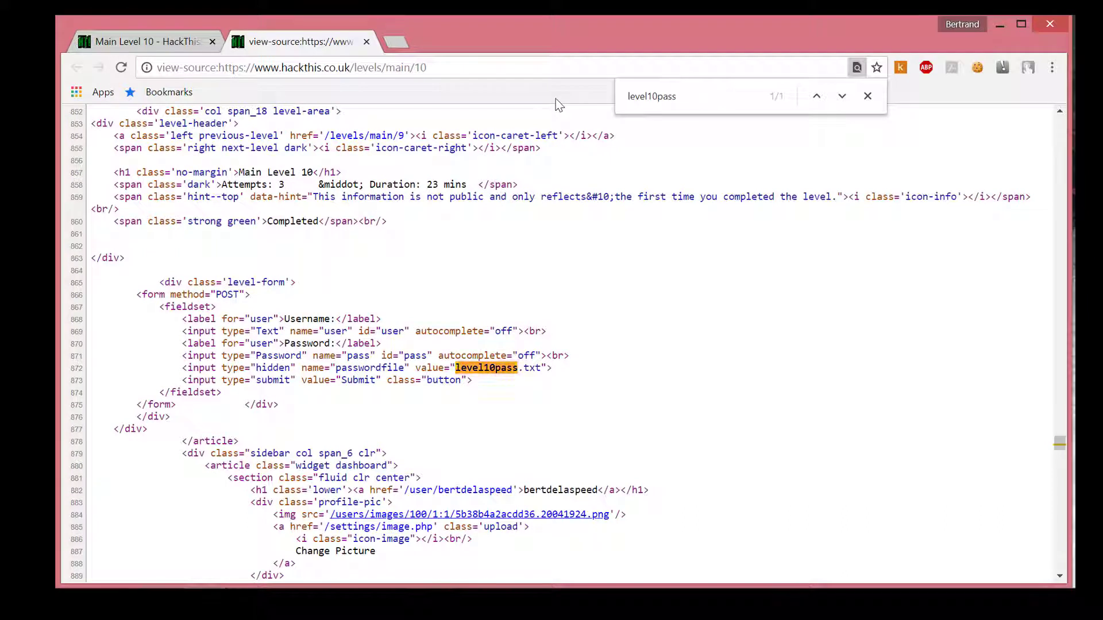
mouse_move(733, 87)
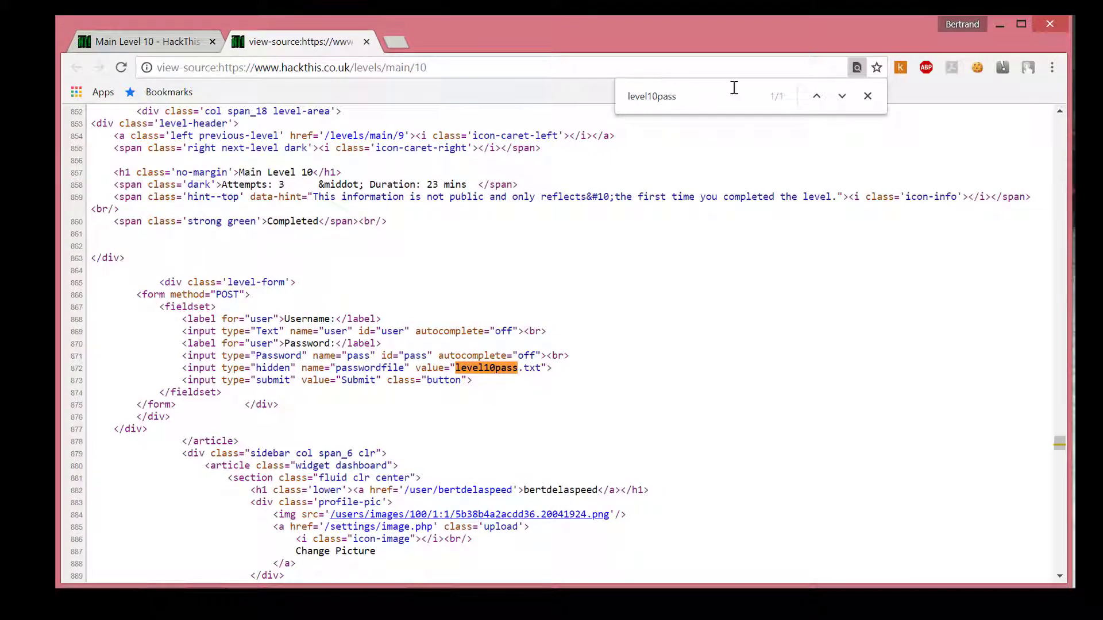
mouse_move(784, 108)
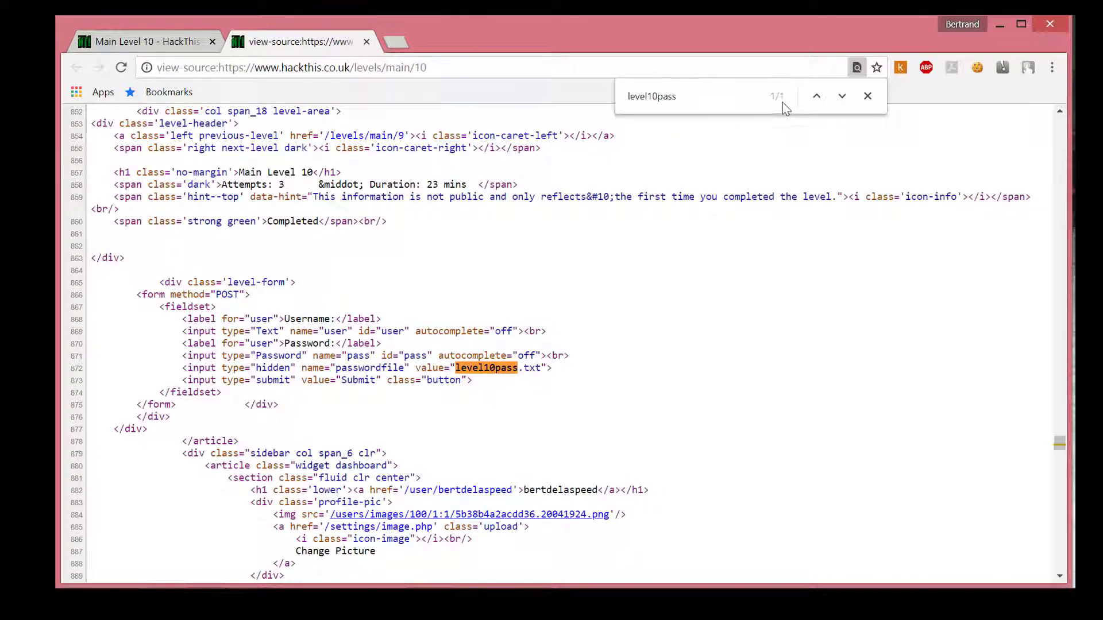
Scroll the page source to the single 'level10pass' match in the hidden form field.
scroll("down", 3)
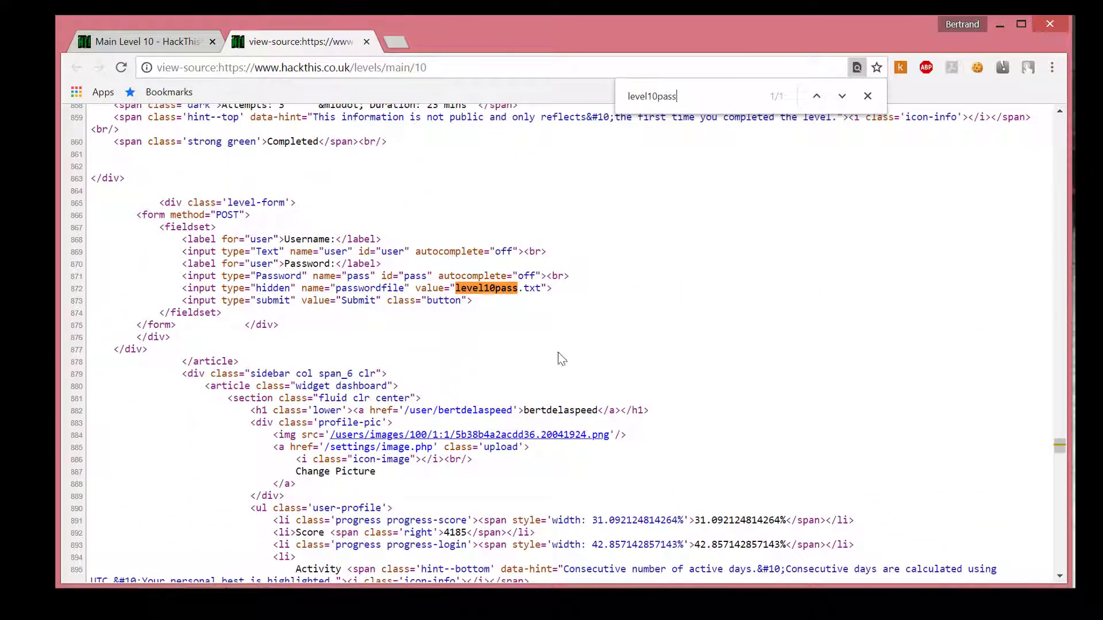
mouse_move(497, 460)
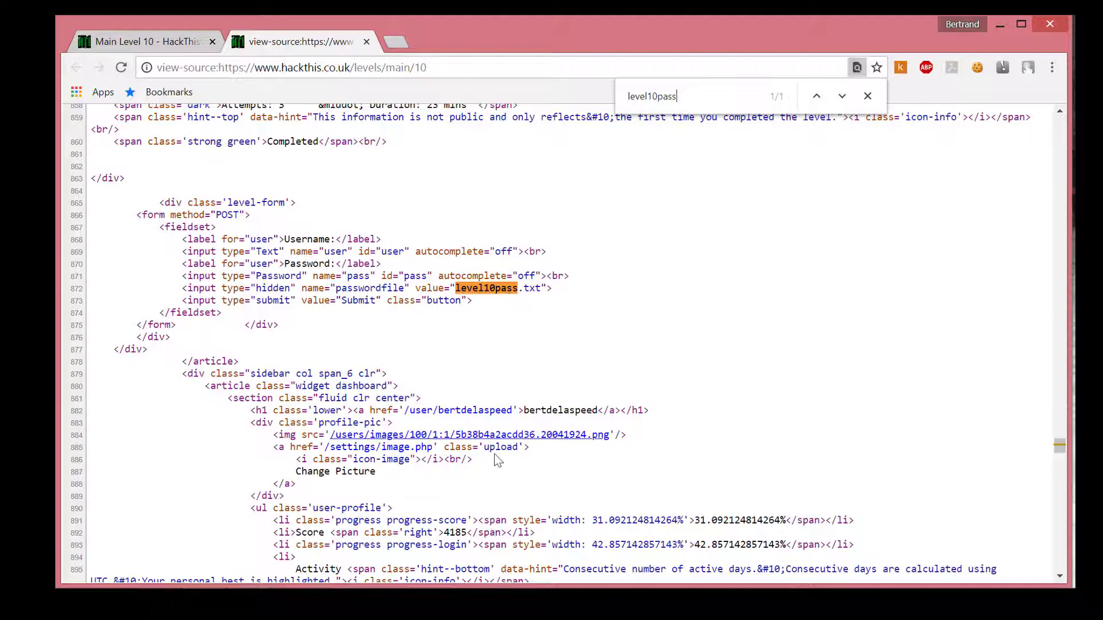
mouse_move(282, 221)
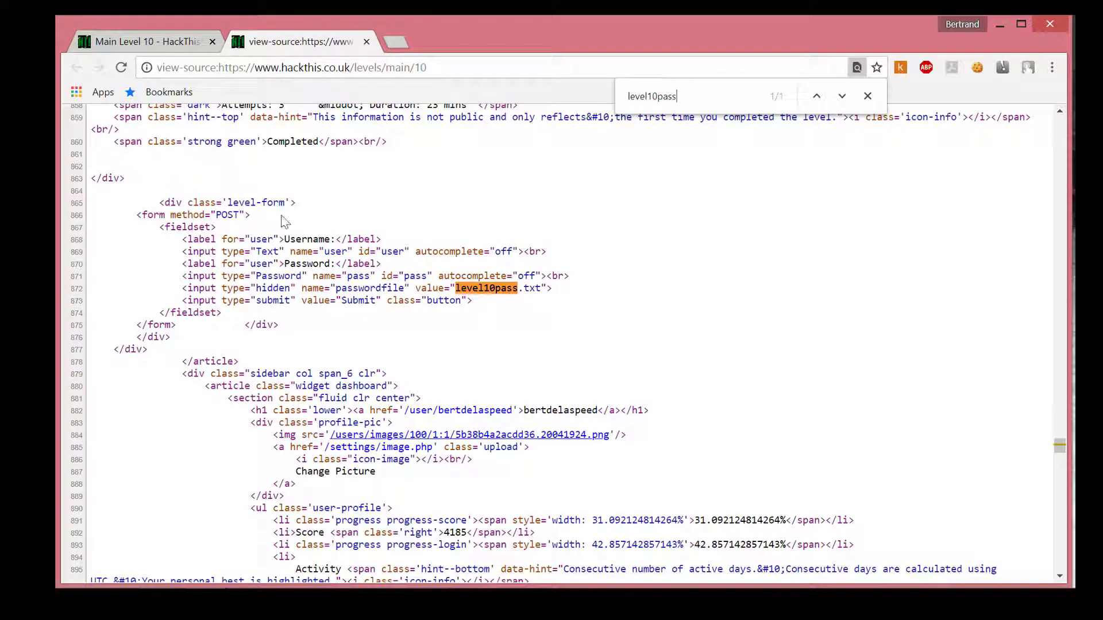
mouse_move(120, 68)
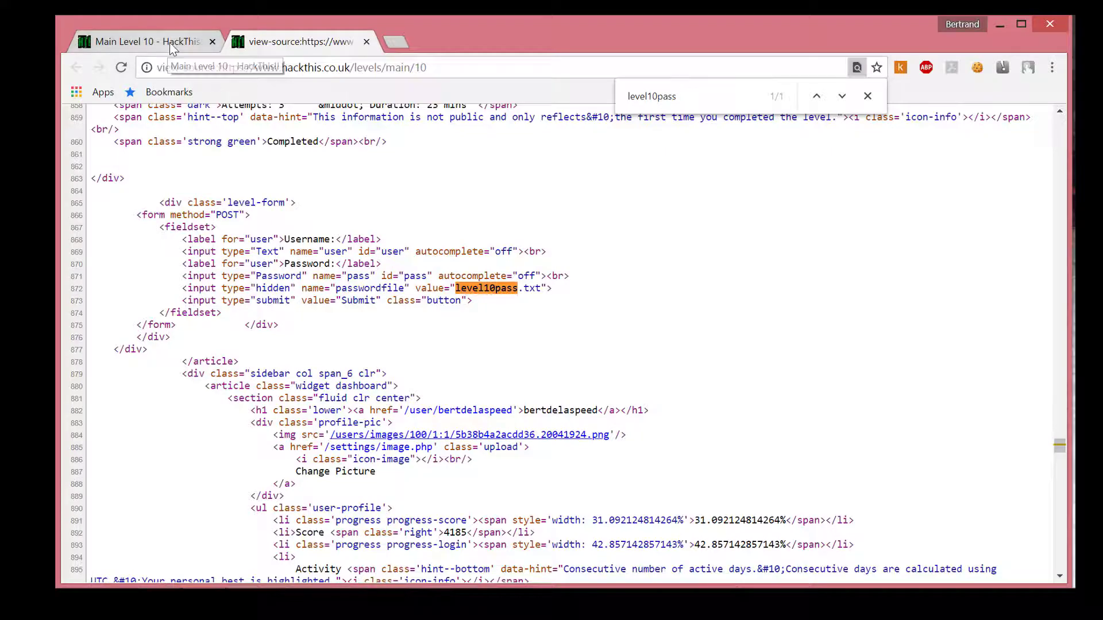
From the Main Level 10 tab, navigate to the site's robots.txt to list disallowed paths.
left_click(141, 41)
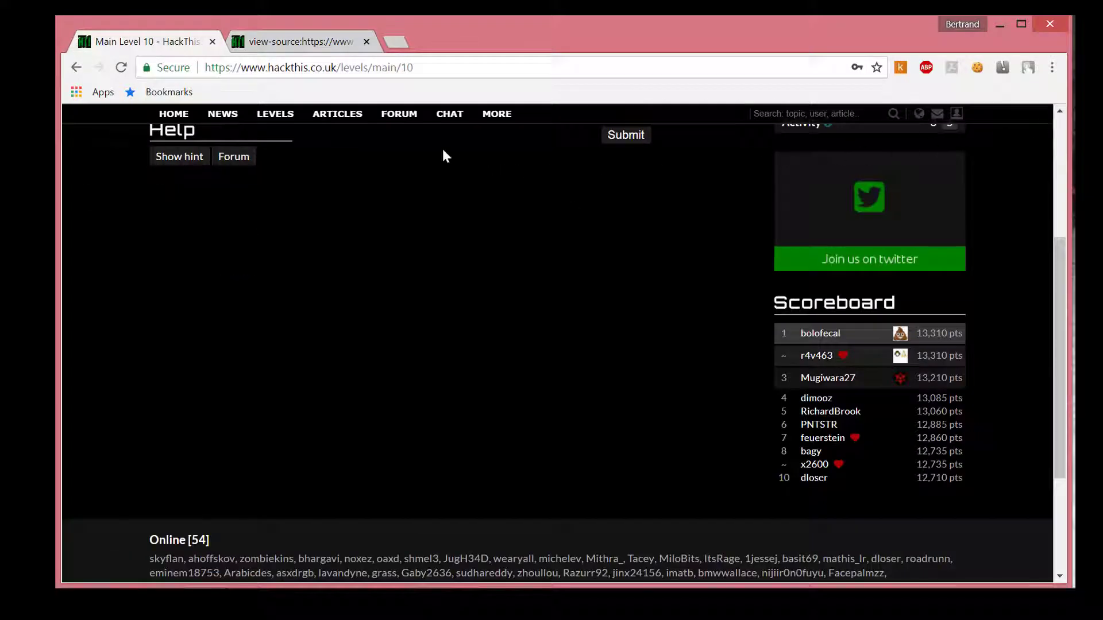
scroll("up", 3)
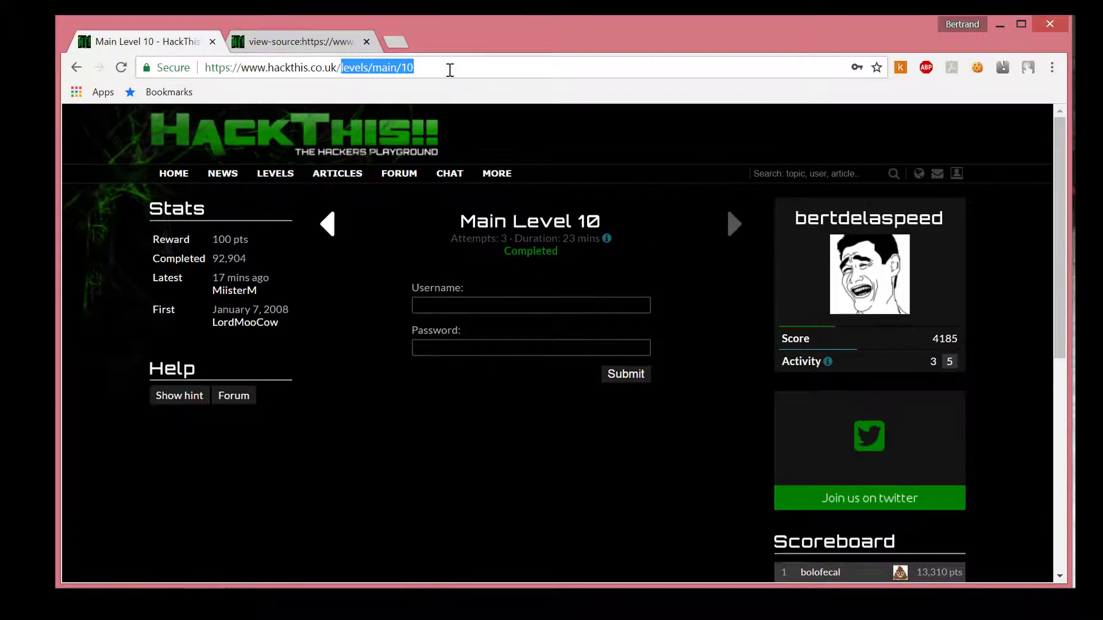
type("robots.txt")
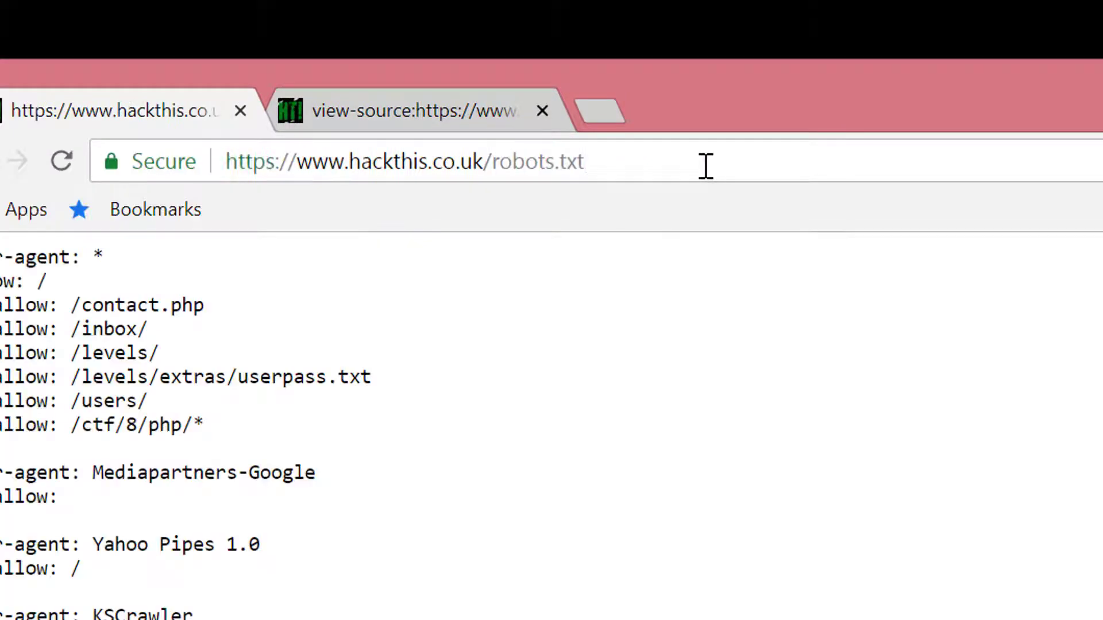
mouse_move(98, 183)
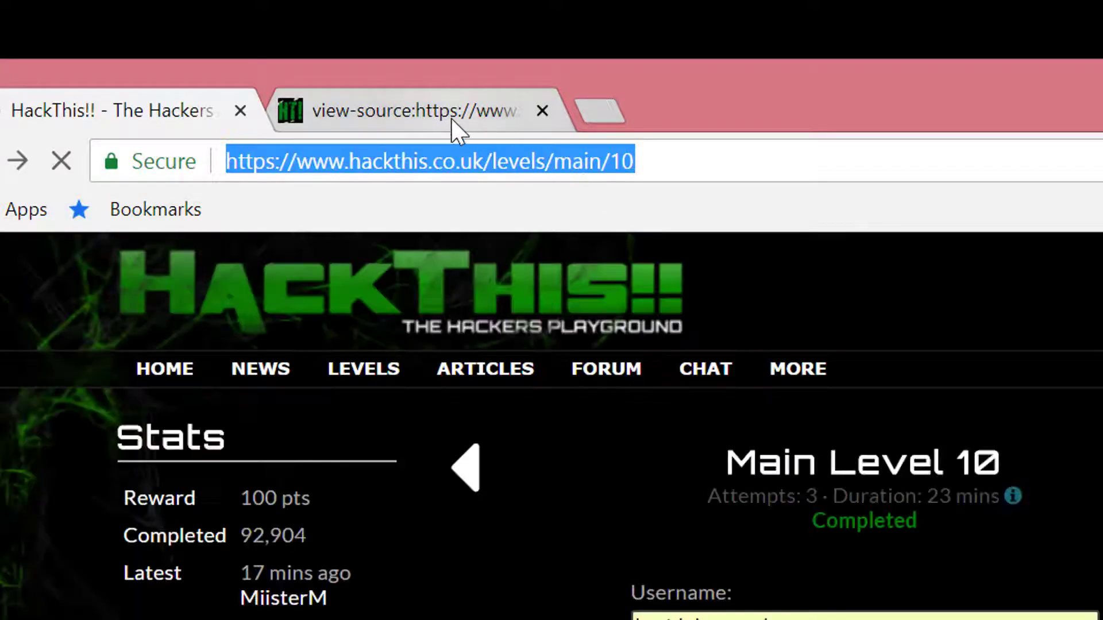
Review the page source and level page, then start a new blank tab.
left_click(410, 110)
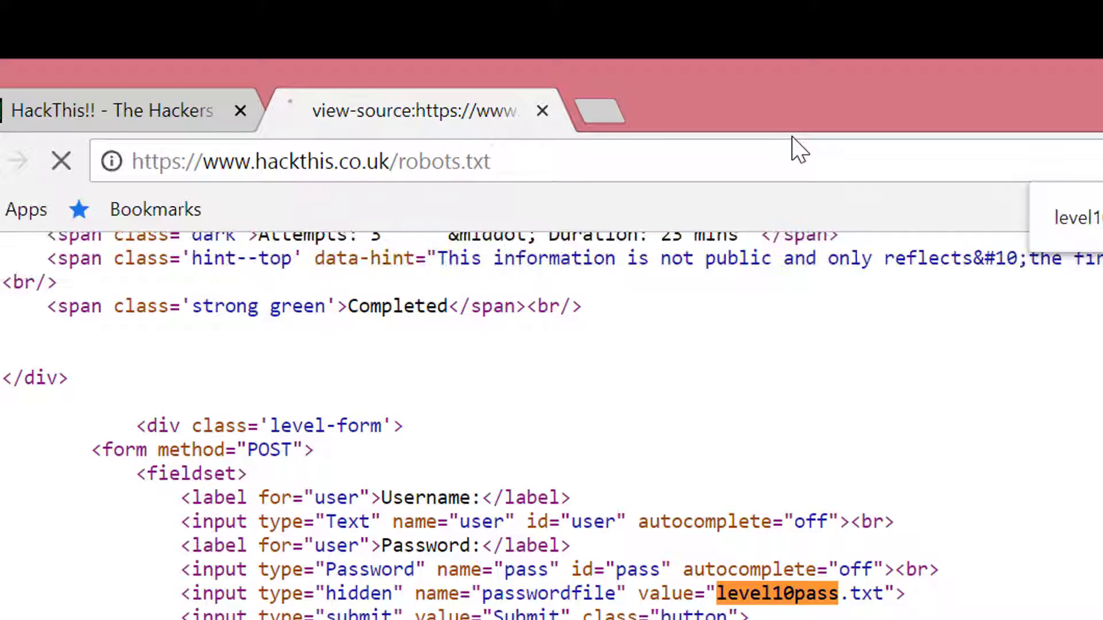
left_click(113, 111)
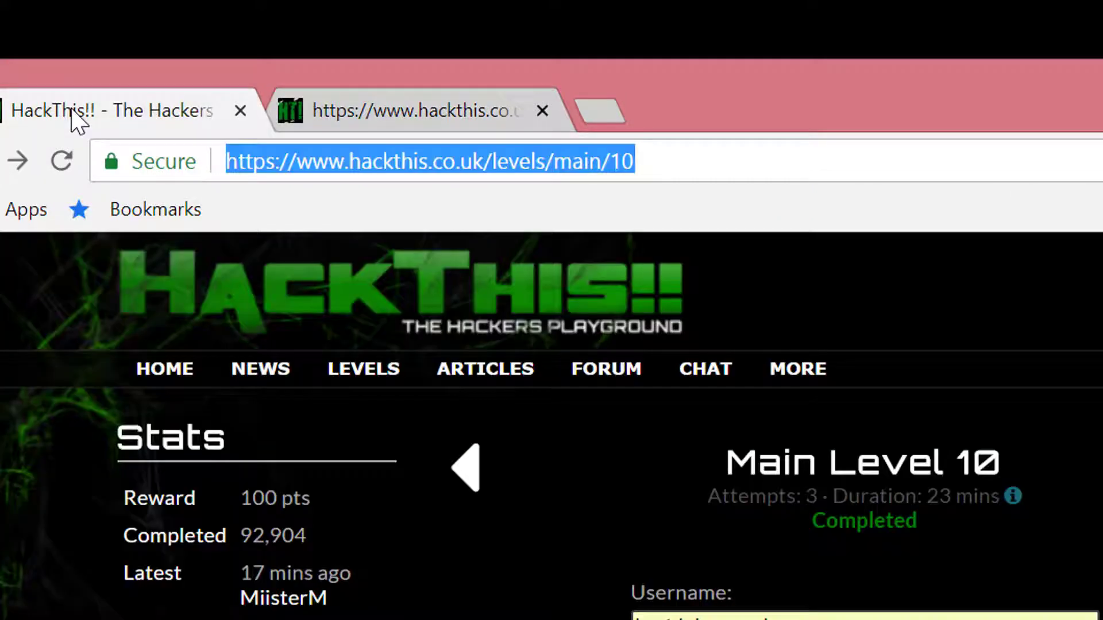
mouse_move(409, 211)
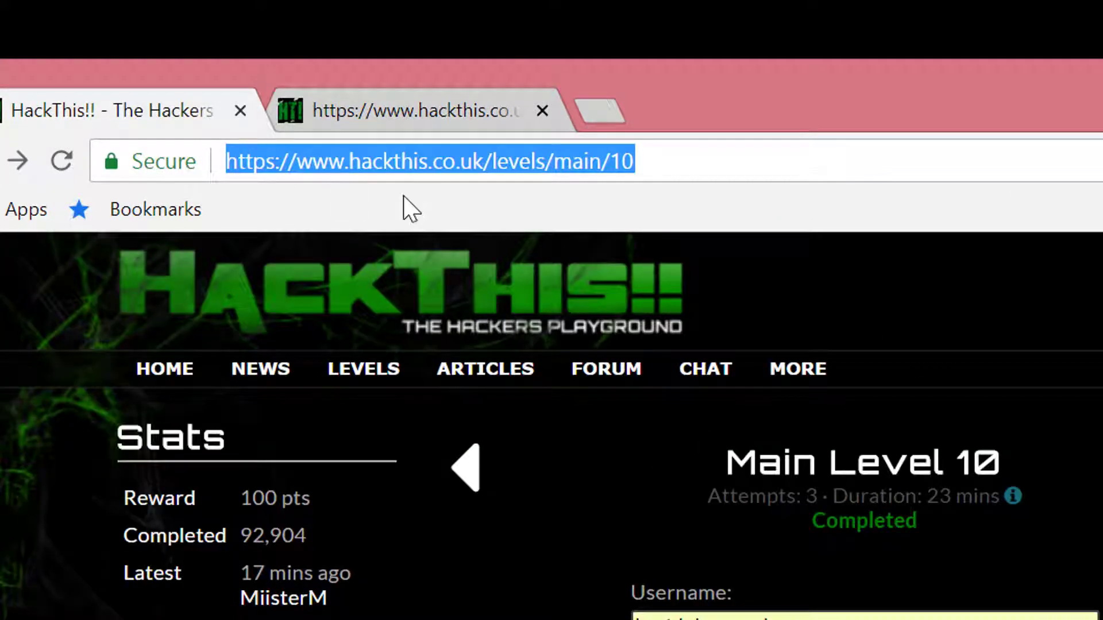
left_click(679, 161)
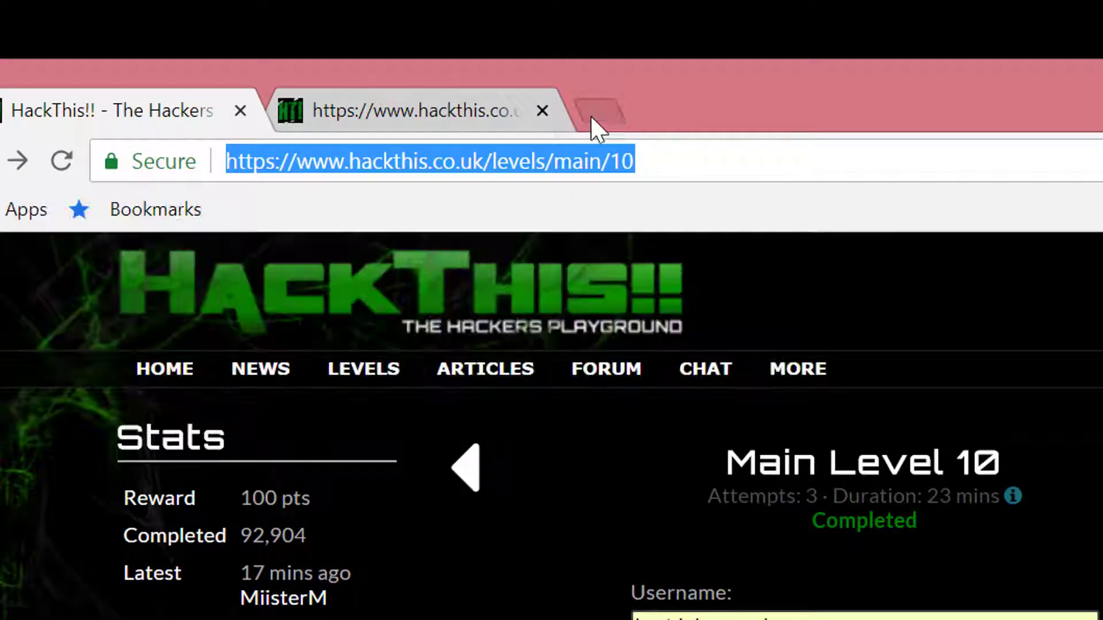
left_click(594, 112)
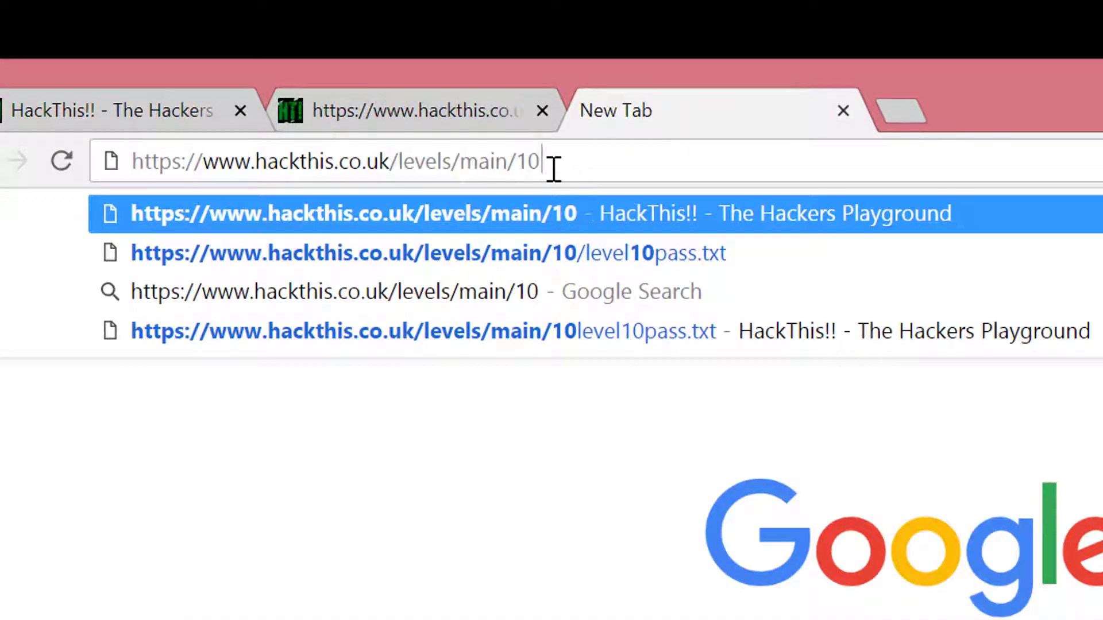
Request level10pass.txt under the levels path in the new tab, then load robots.txt.
key("Backspace")
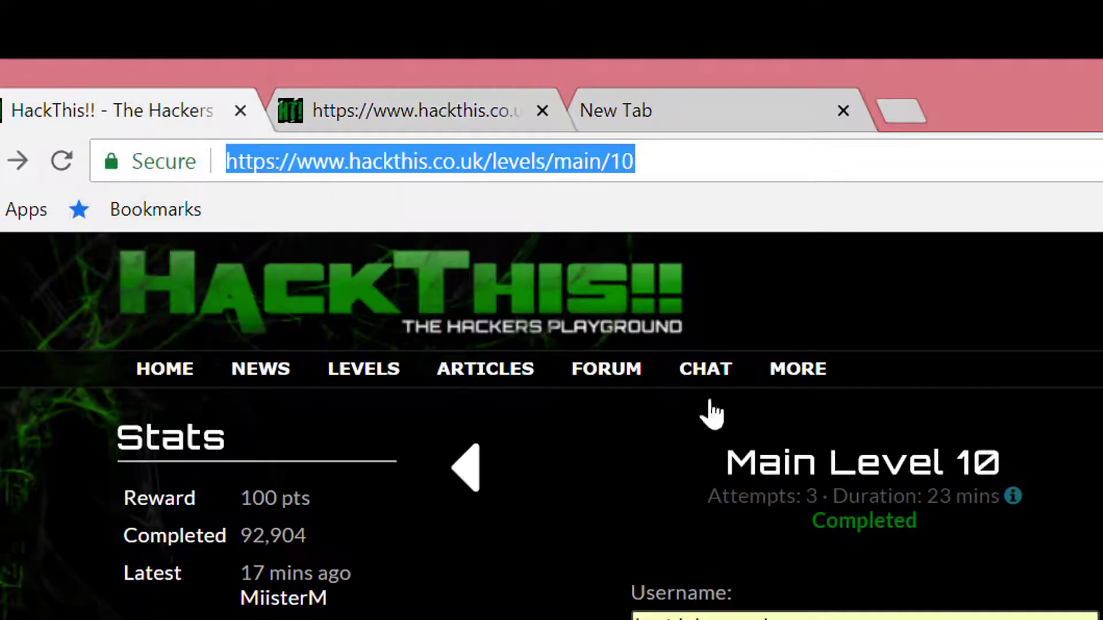
key("f12")
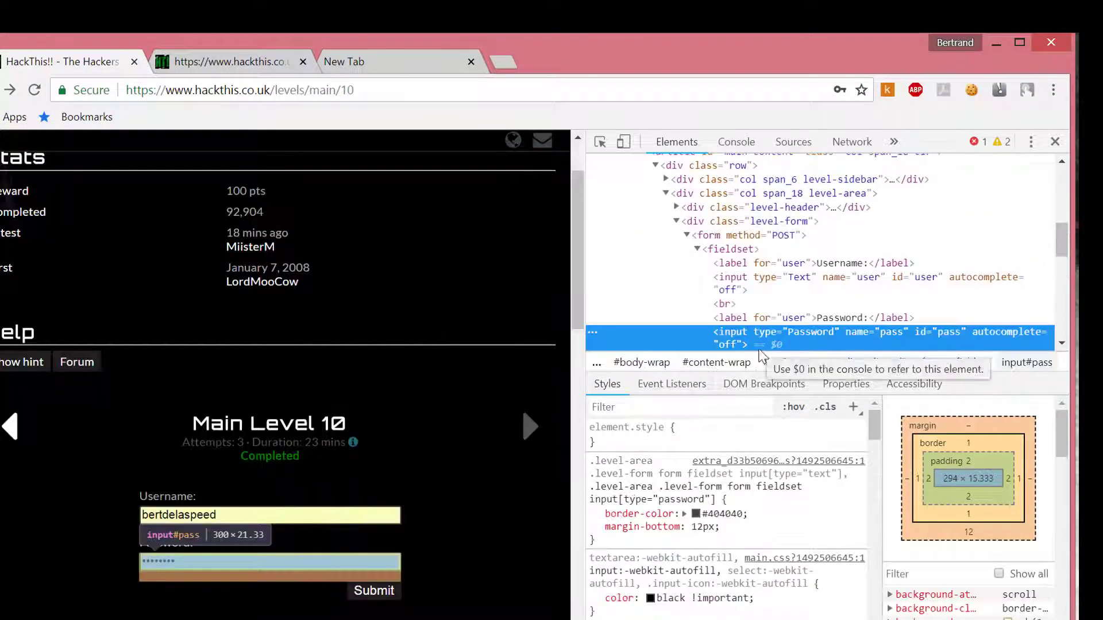
left_click(804, 284)
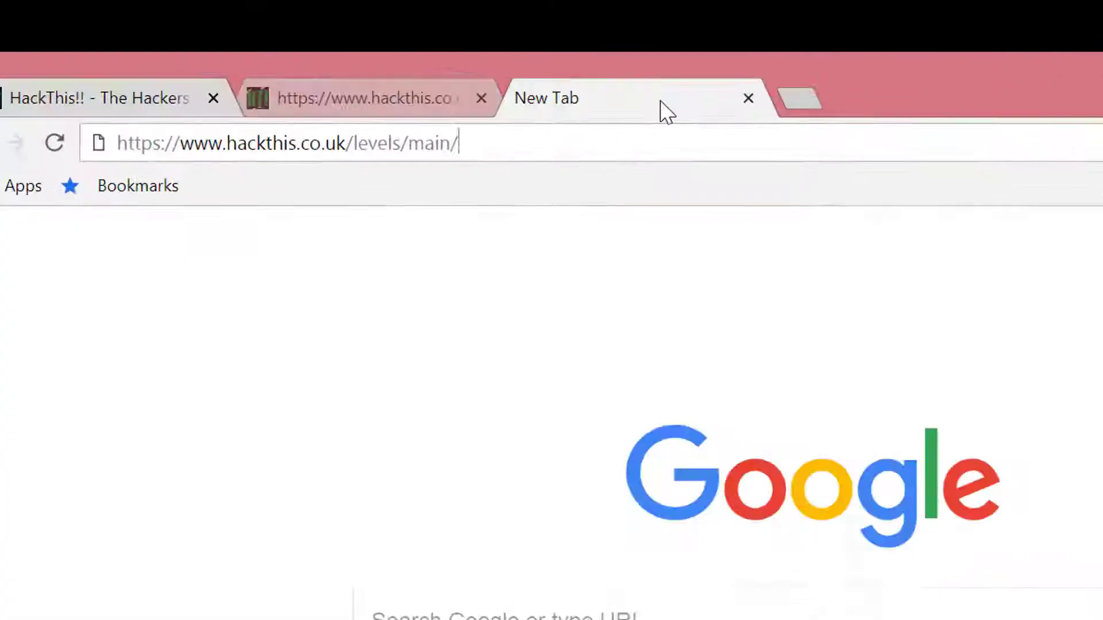
type("level10pass.txt")
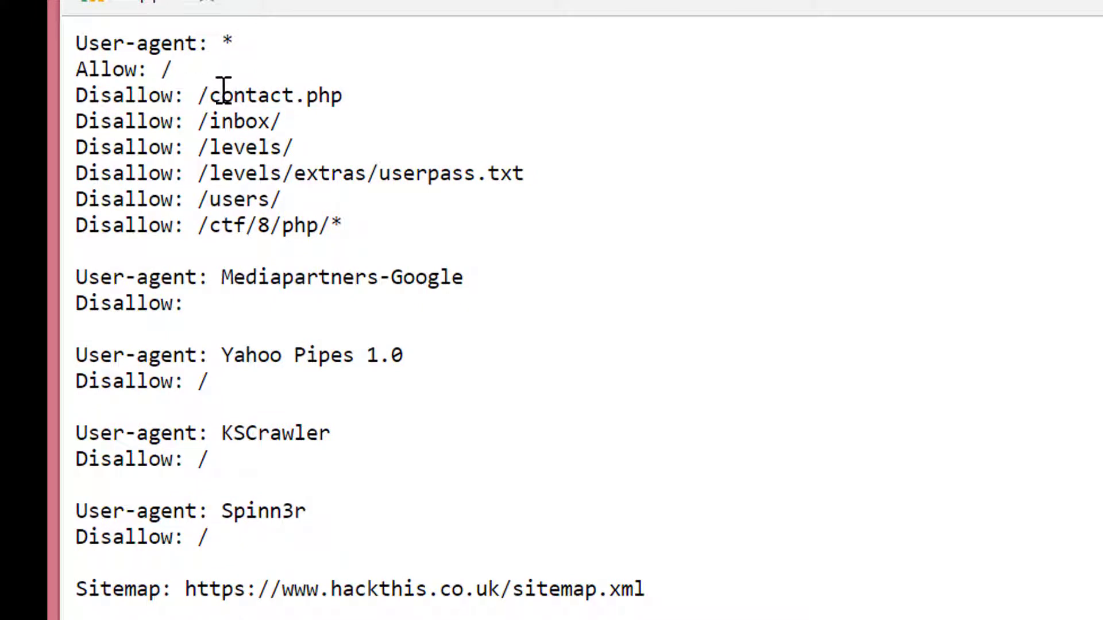
mouse_move(197, 121)
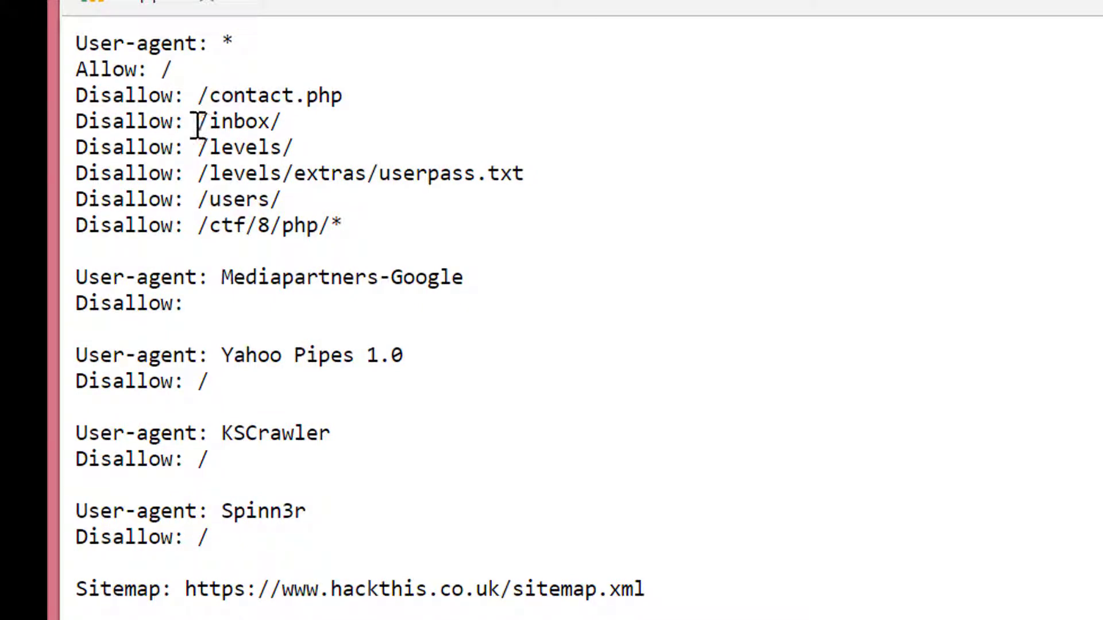
double_click(239, 122)
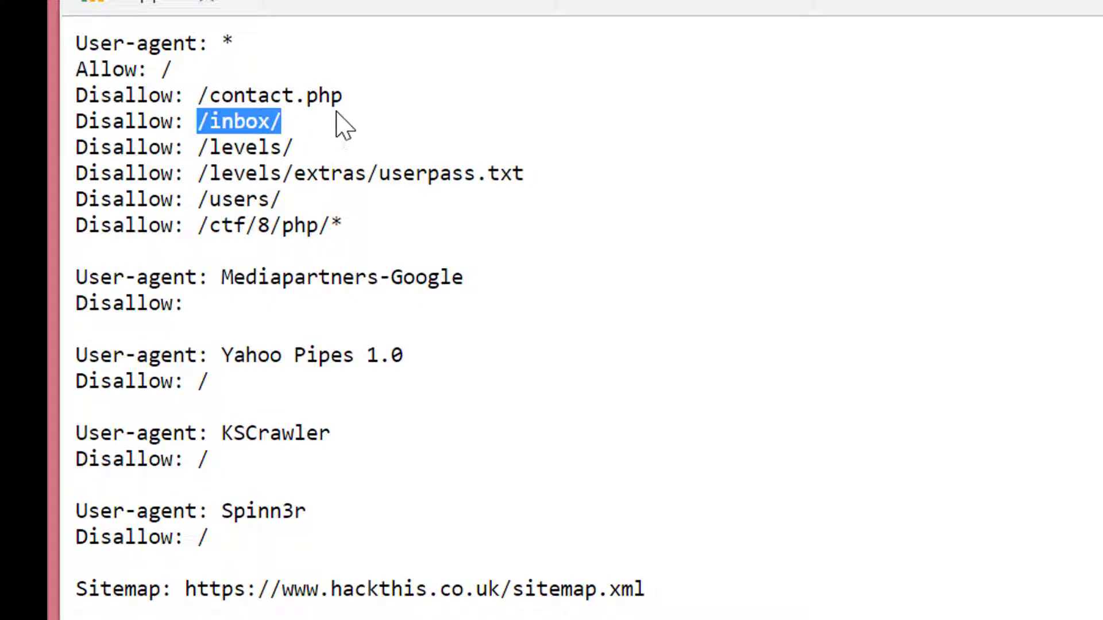
double_click(242, 147)
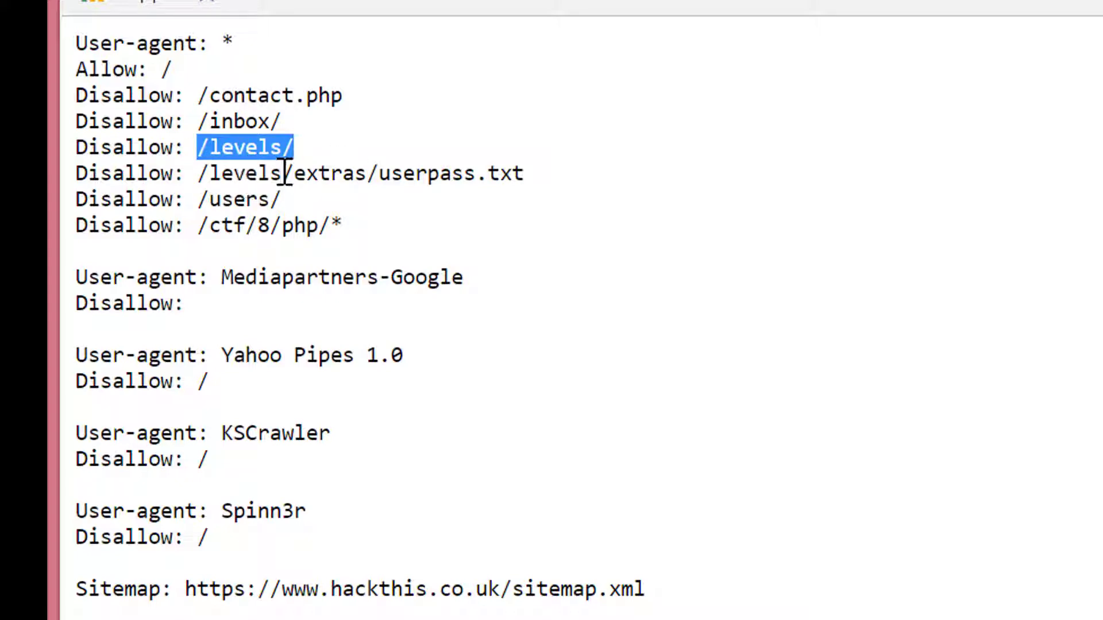
double_click(243, 121)
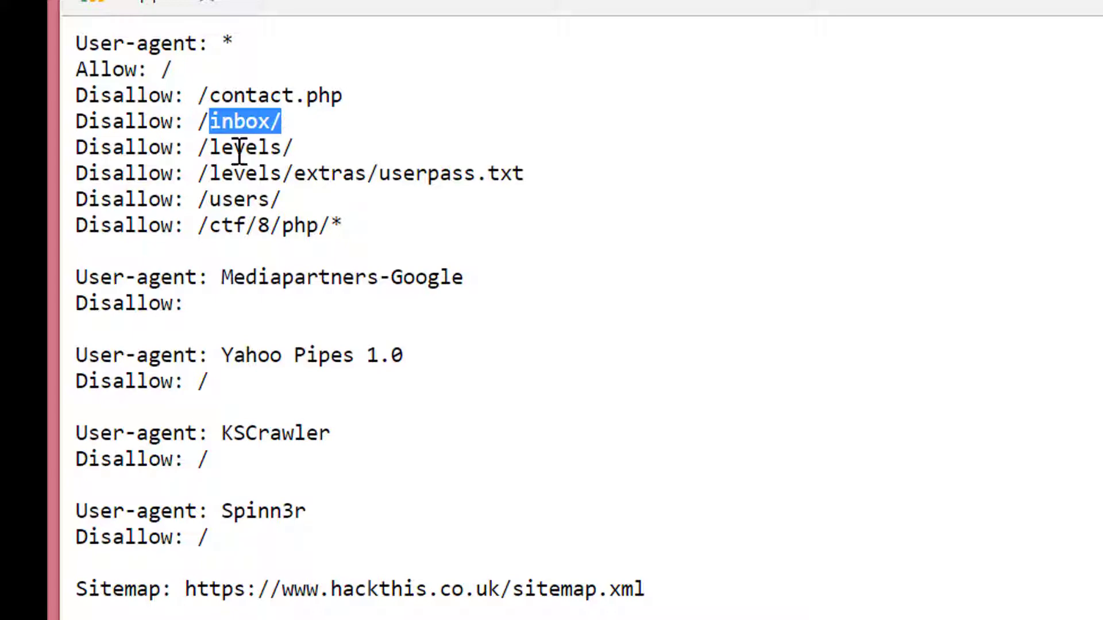
double_click(246, 147)
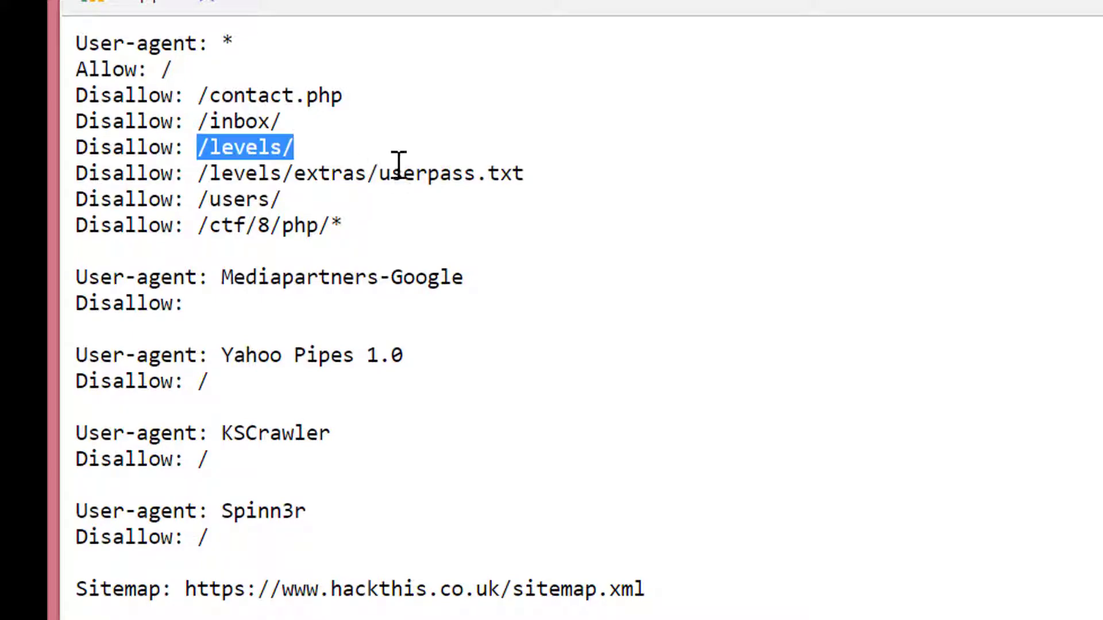
left_click(208, 172)
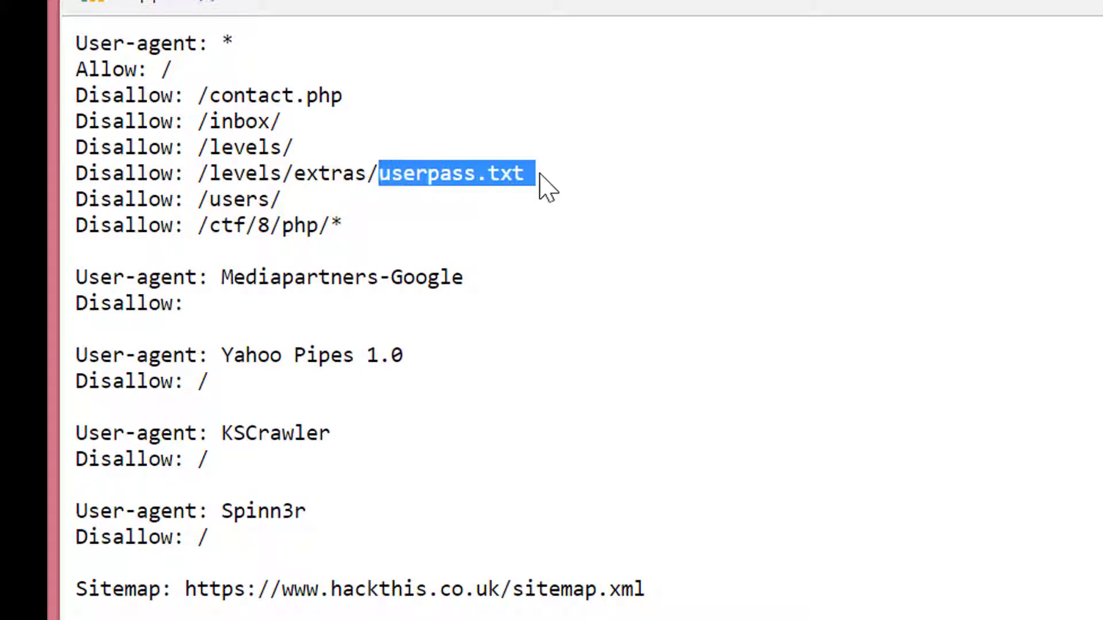
left_click(313, 172)
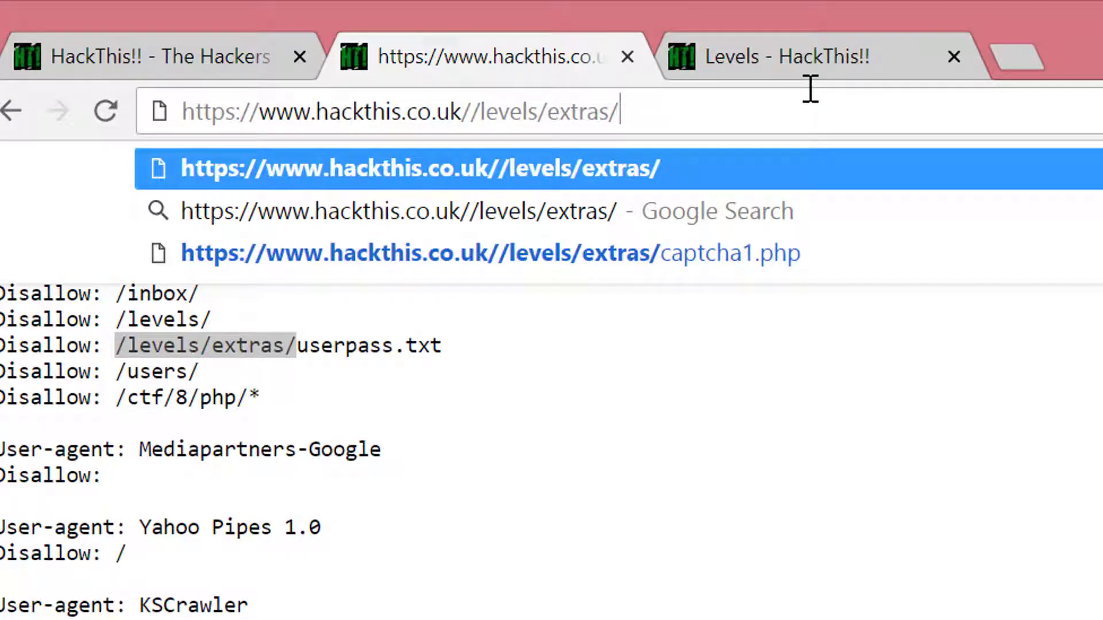
Load /levels/extras/level10pass.txt showing the two hashes, then start a blank tab.
type("level10pass.txt")
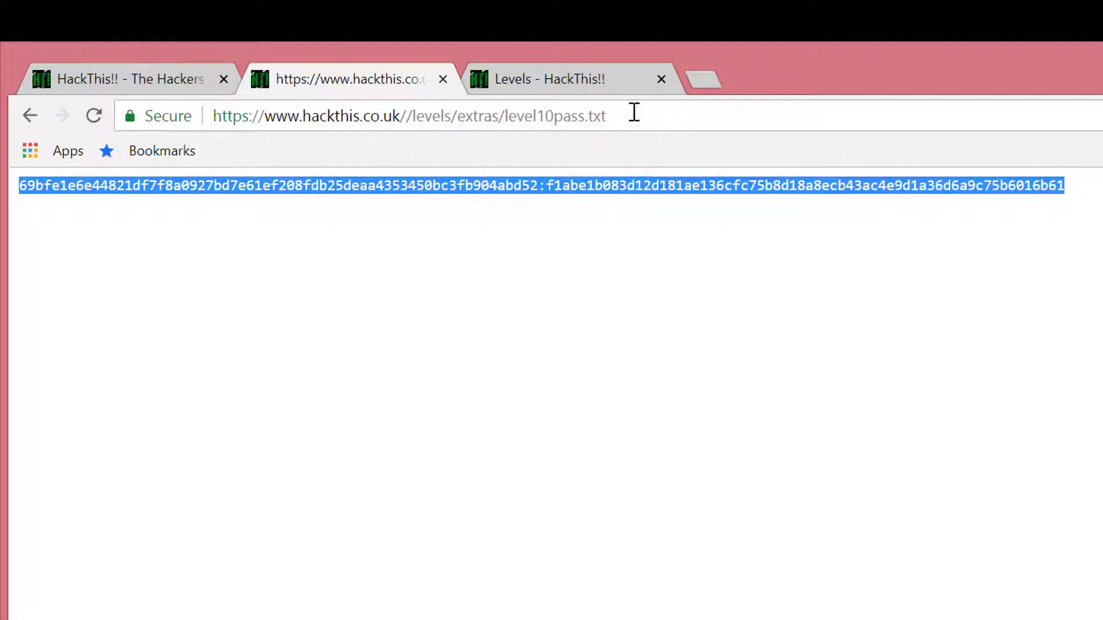
left_click(701, 79)
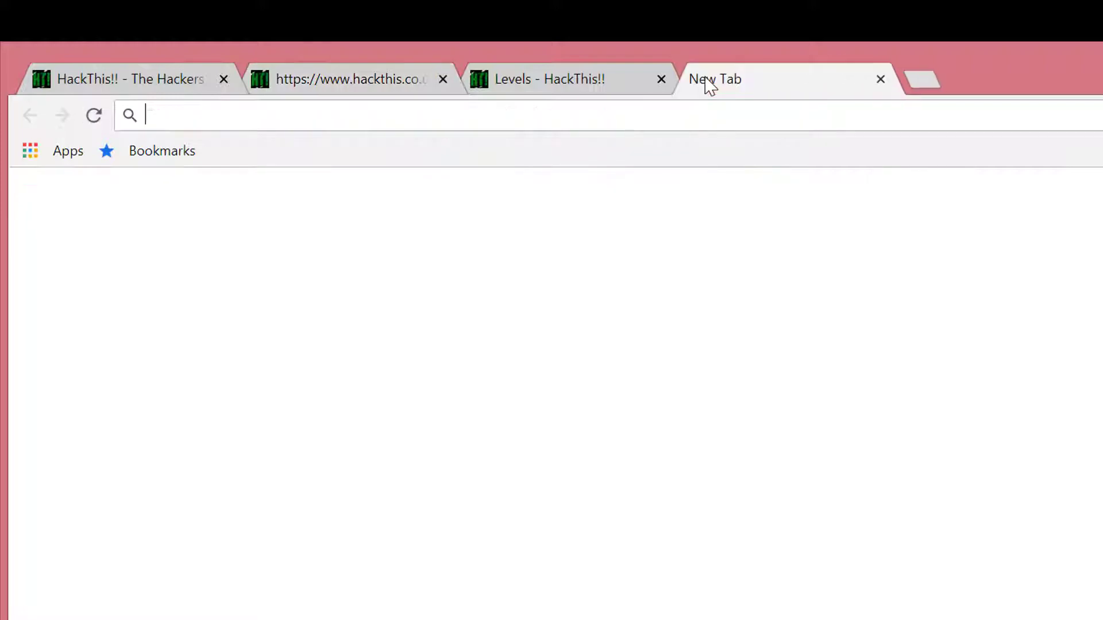
Navigate the new tab to md5hashing.net and return to the level10pass.txt hashes.
type("has")
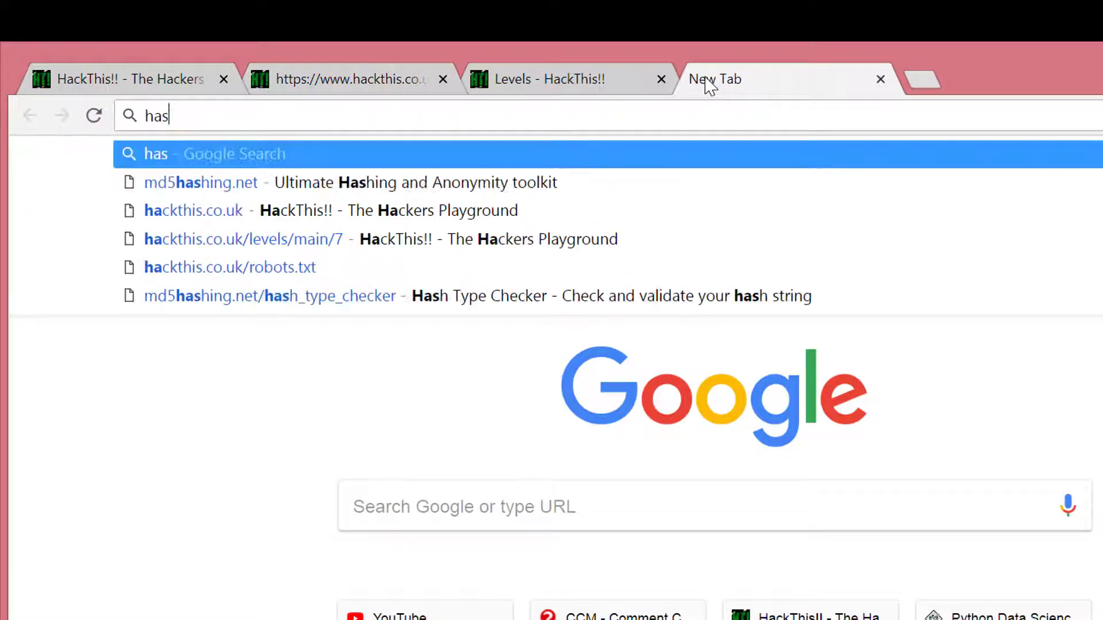
type("md5")
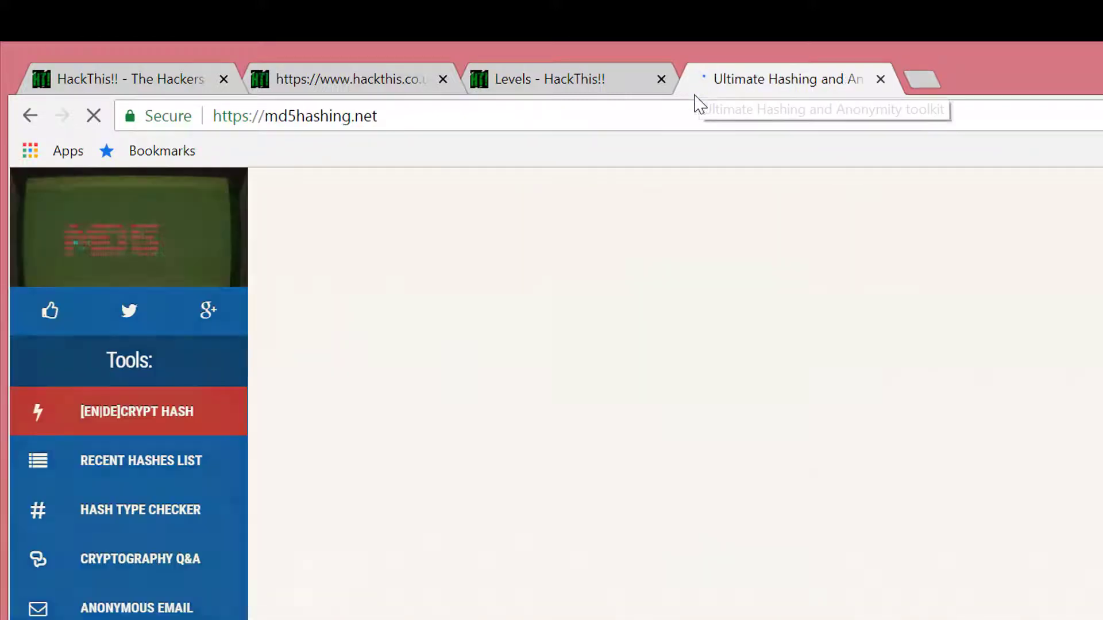
left_click(559, 79)
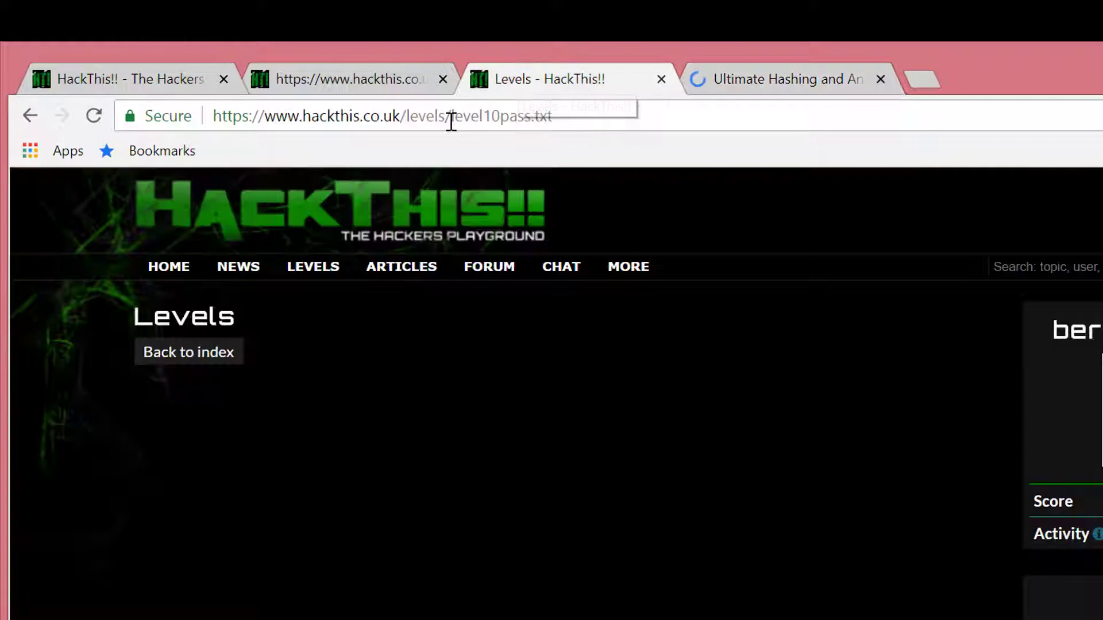
key("Return")
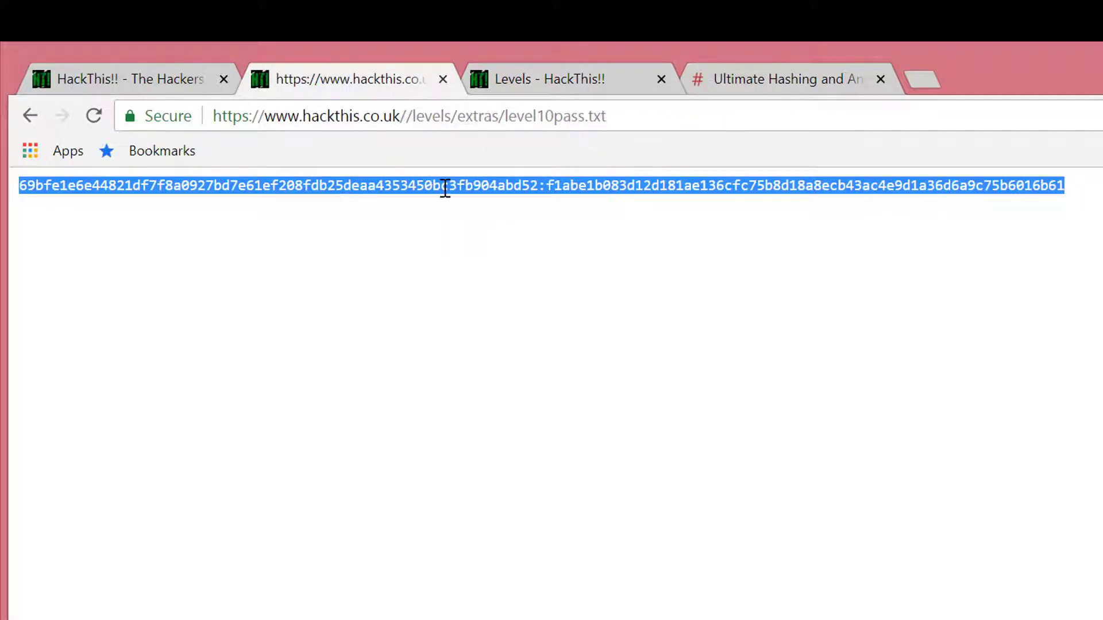
mouse_move(482, 209)
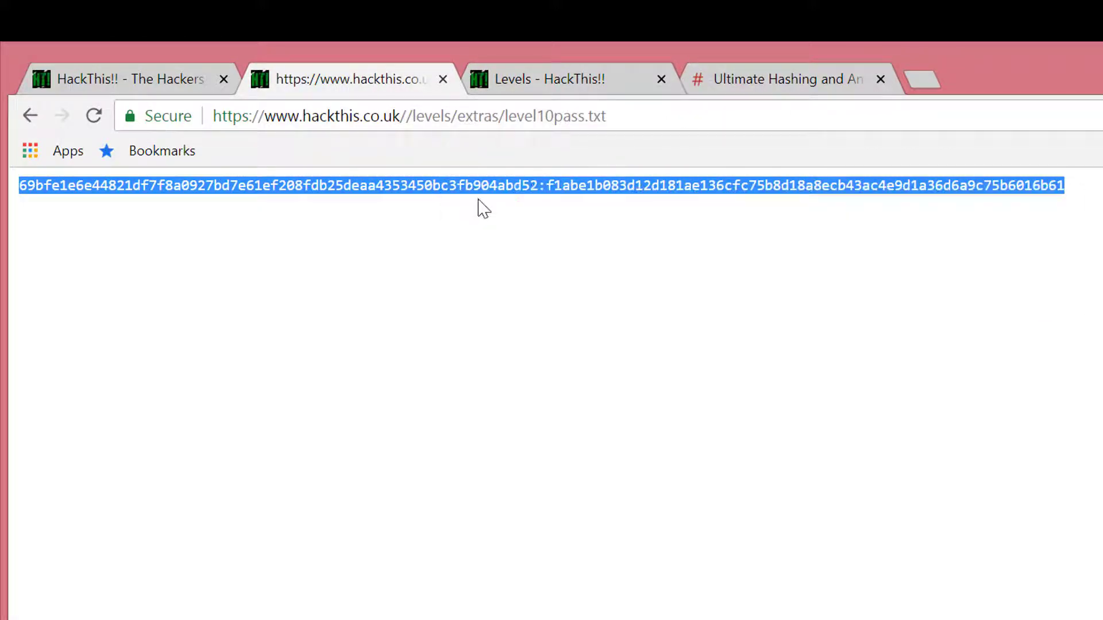
Select and copy the first hash before the colon from level10pass.txt.
left_click(786, 79)
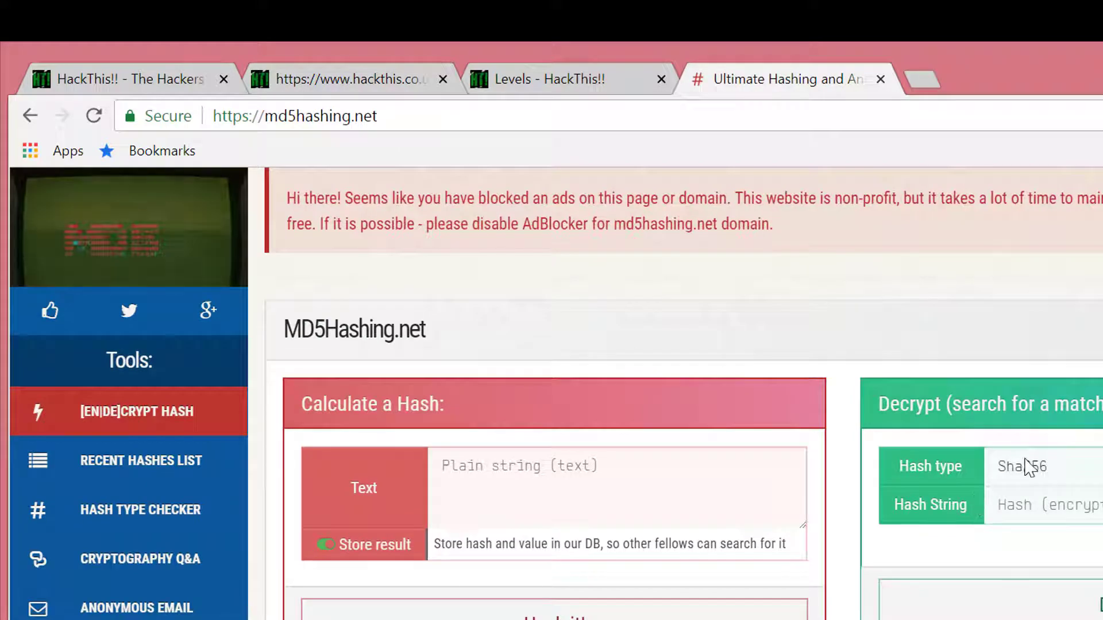
right_click(1048, 504)
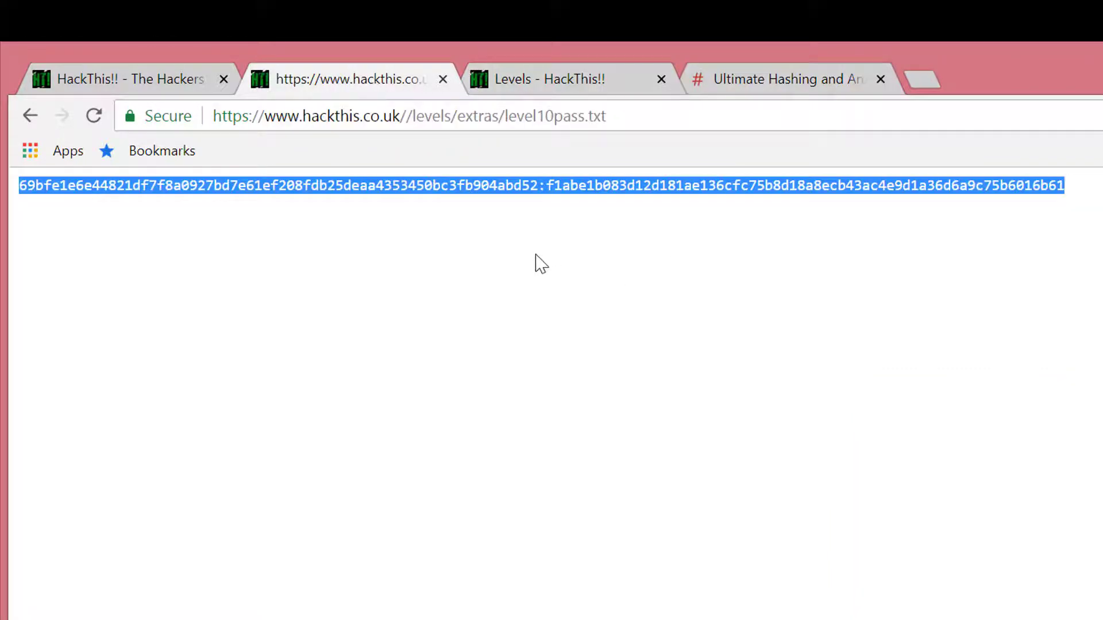
left_click(534, 185)
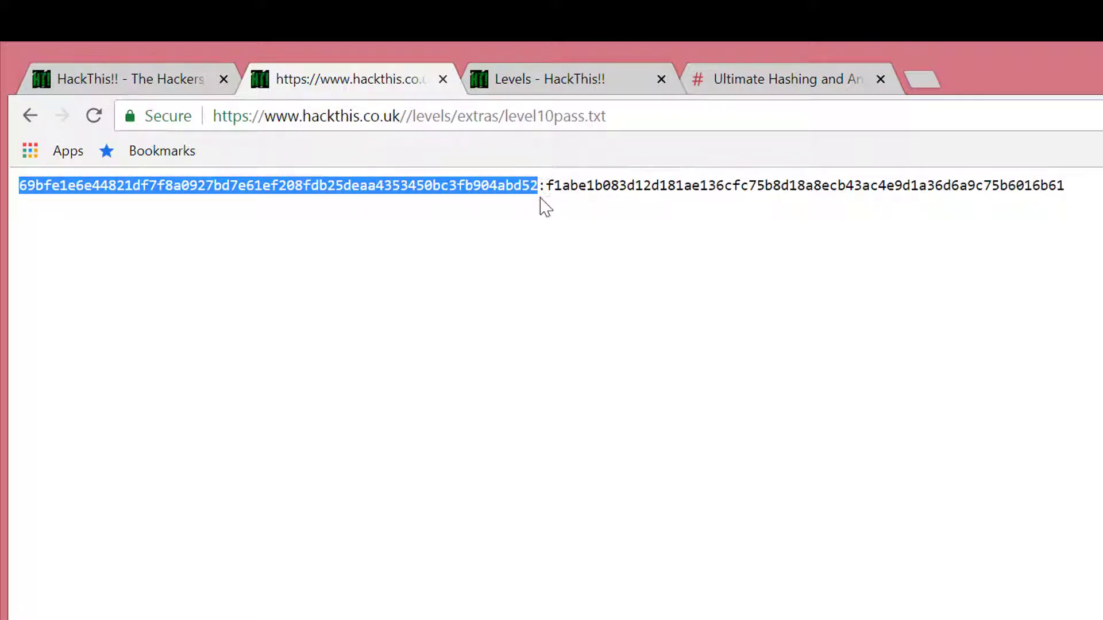
mouse_move(457, 179)
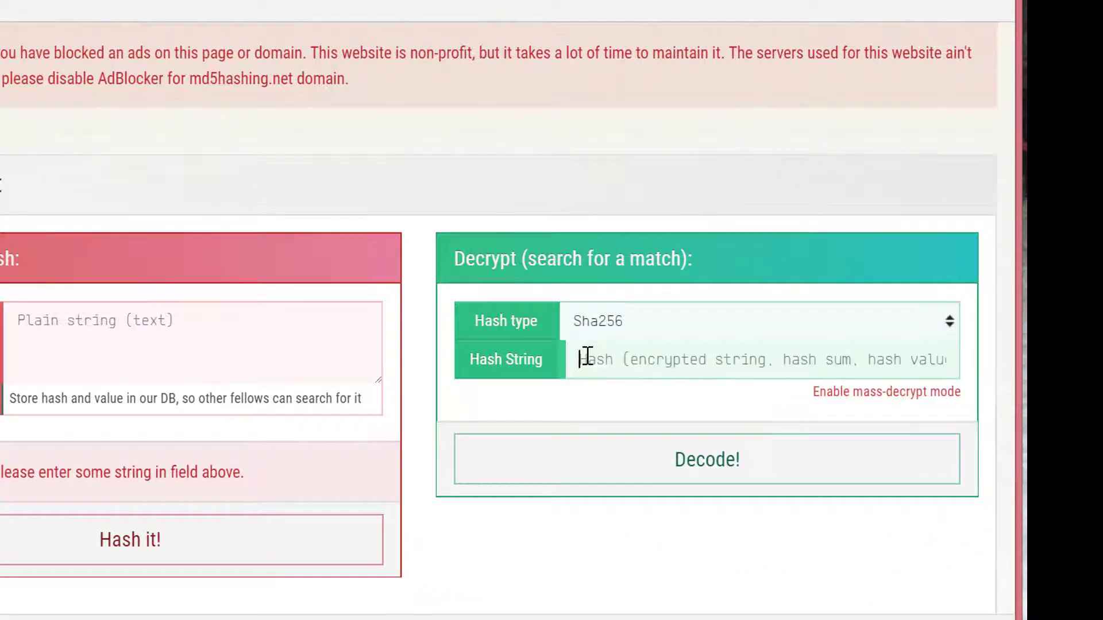
Paste the first hash into MD5Hashing.net, decode it against all hash types, then start another tab.
right_click(576, 360)
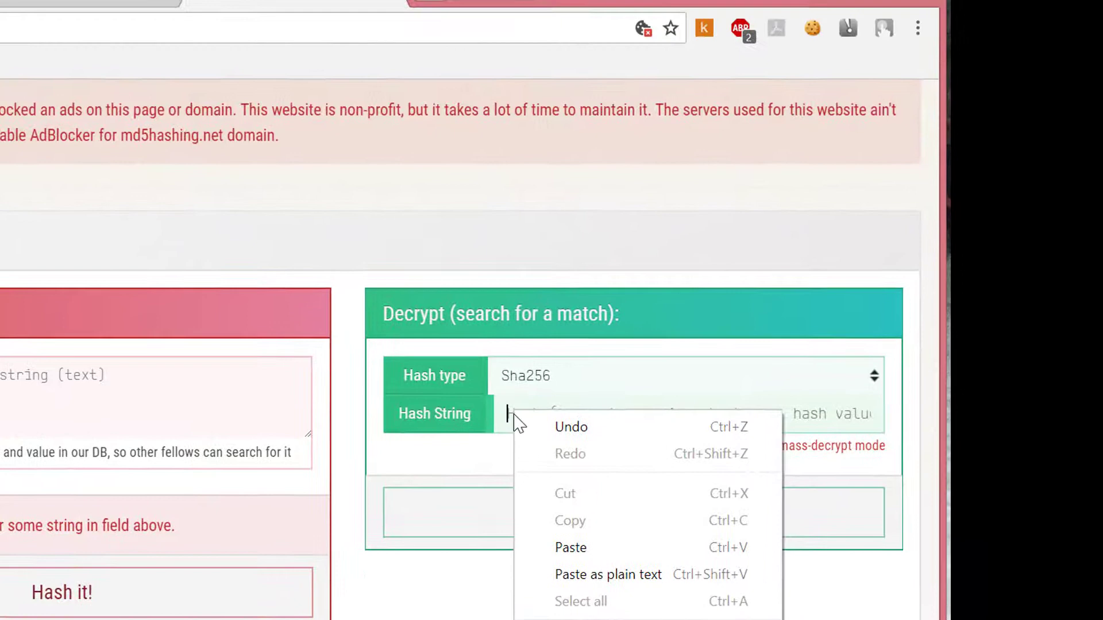
left_click(571, 547)
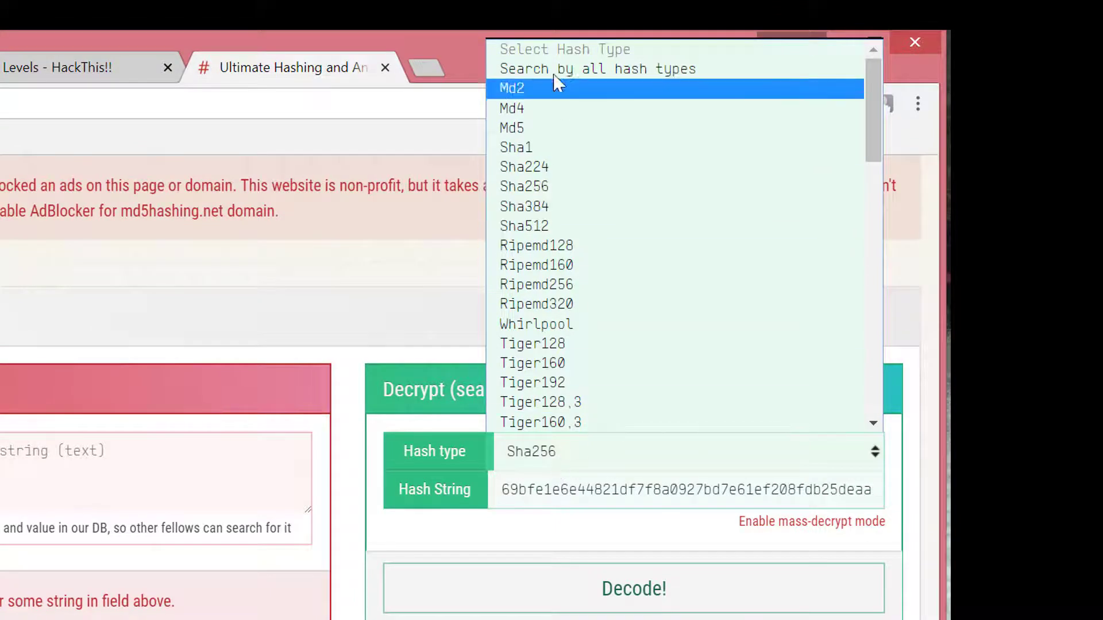
left_click(569, 79)
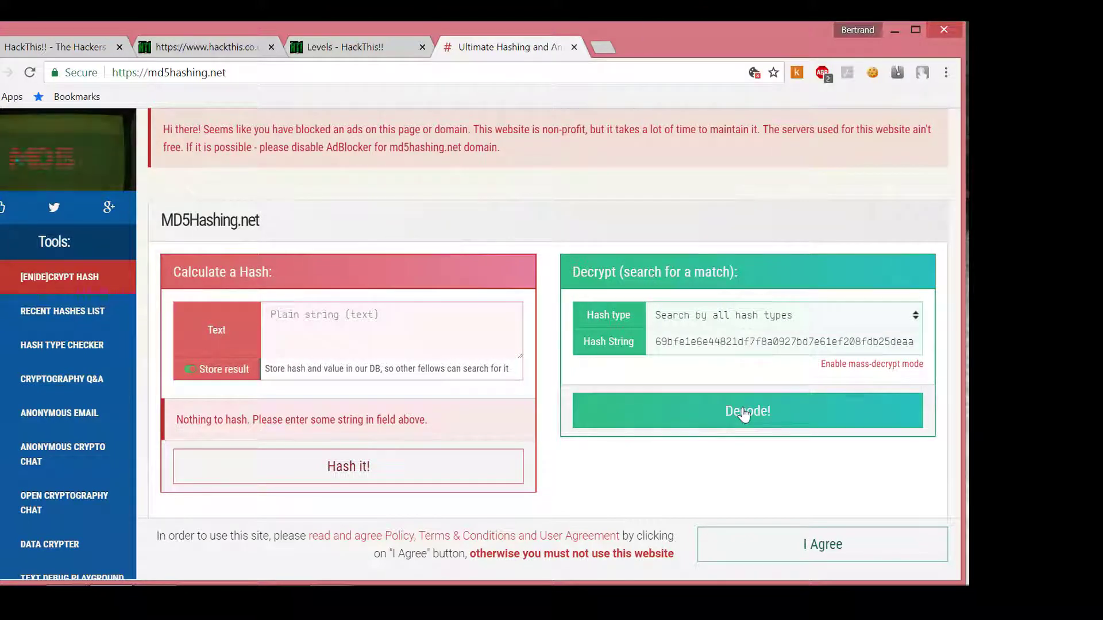
left_click(783, 314)
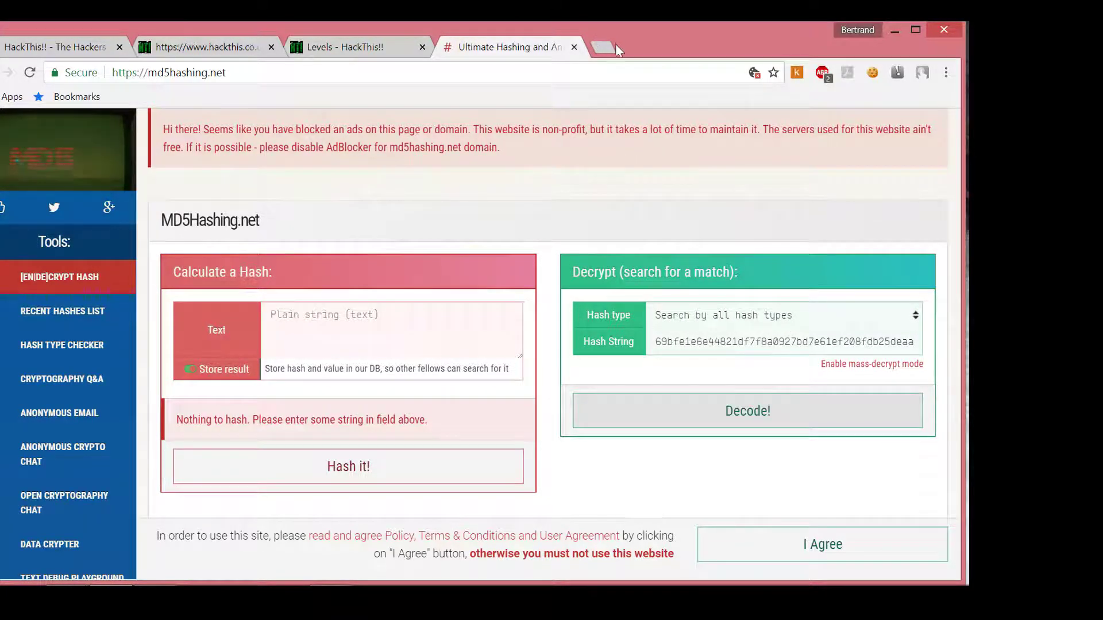
left_click(600, 47)
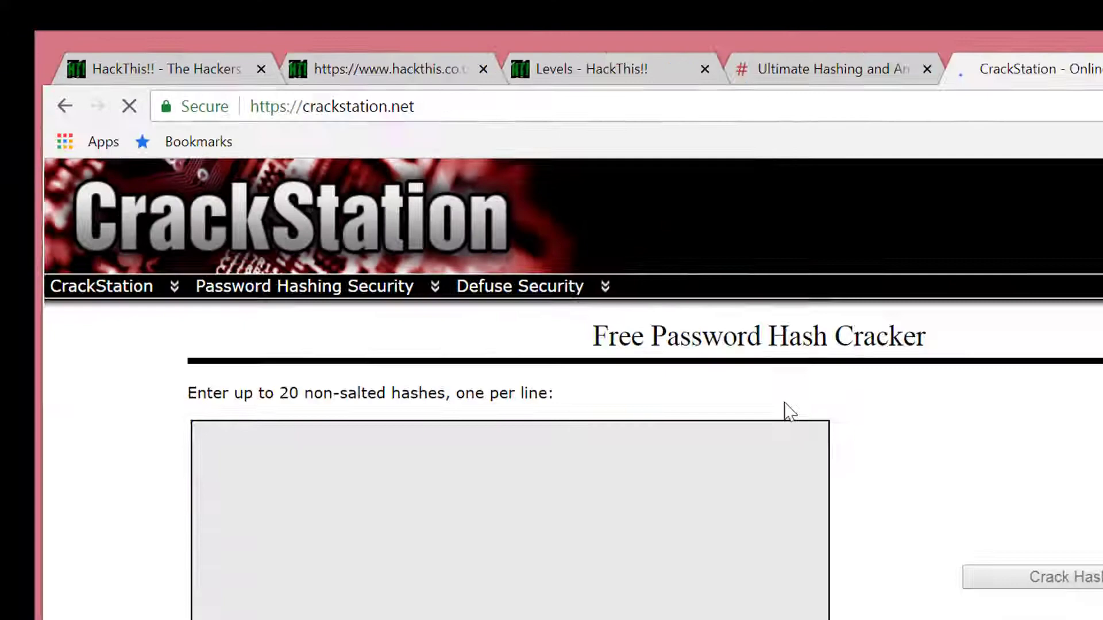
right_click(457, 479)
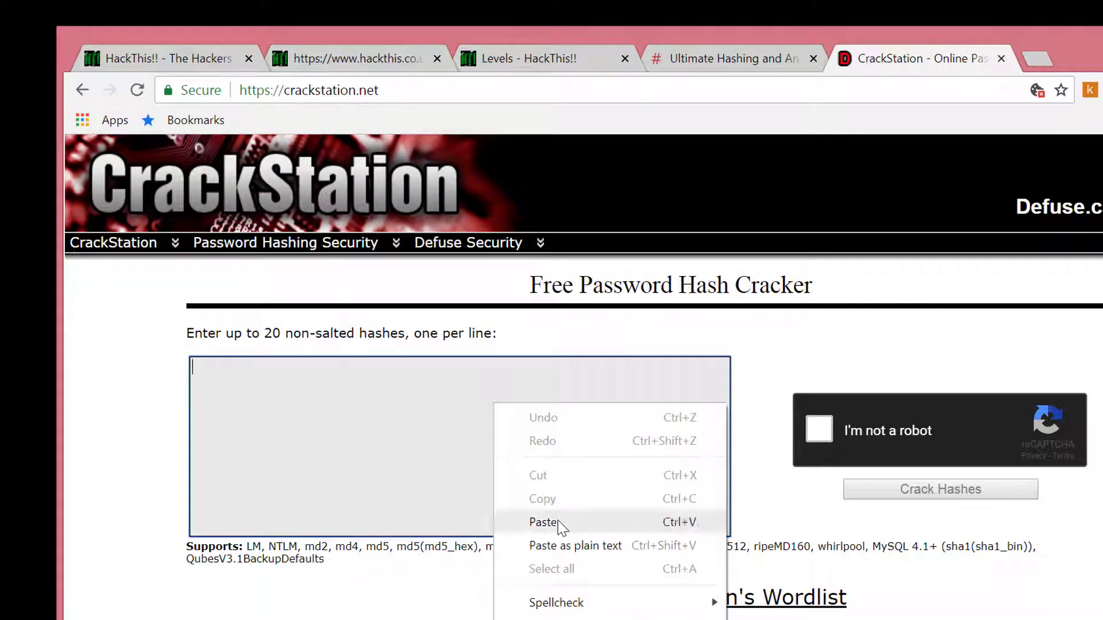
left_click(544, 522)
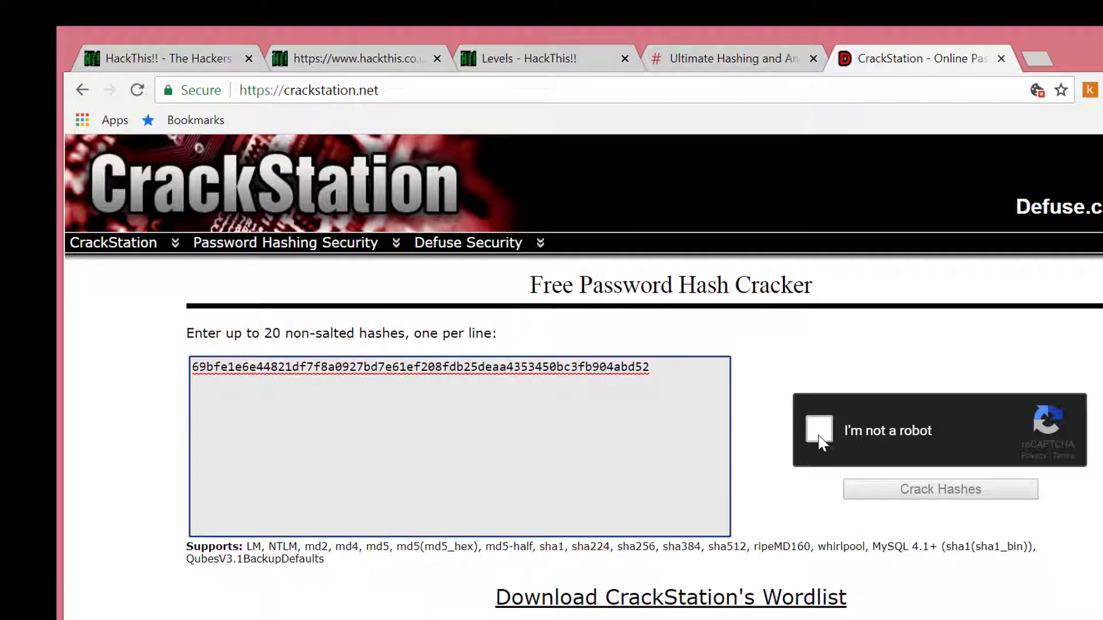
left_click(818, 430)
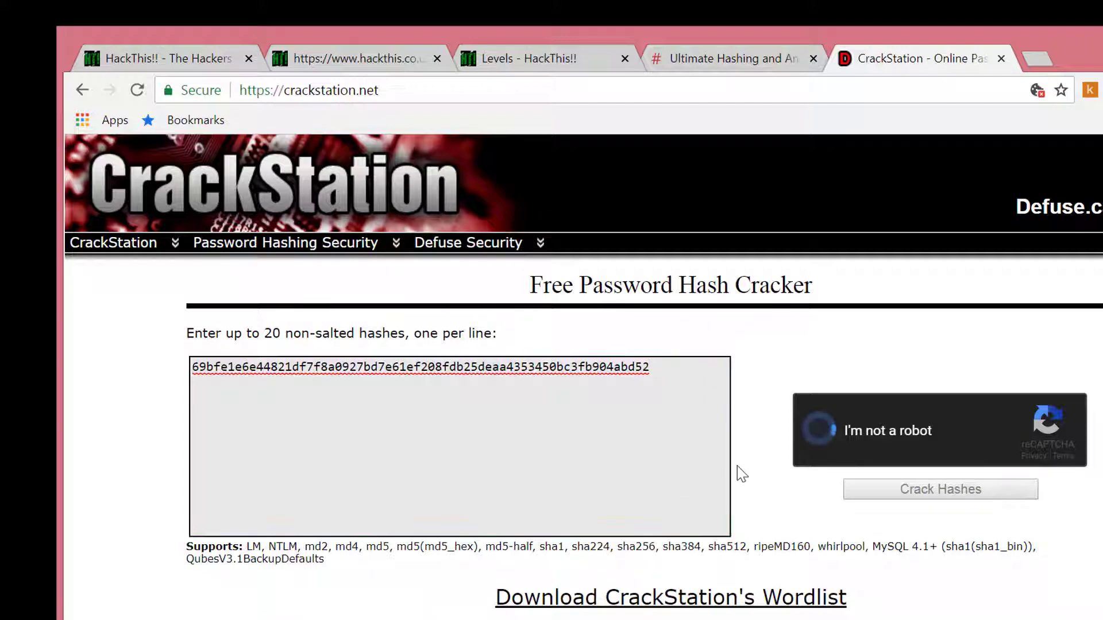
left_click(821, 430)
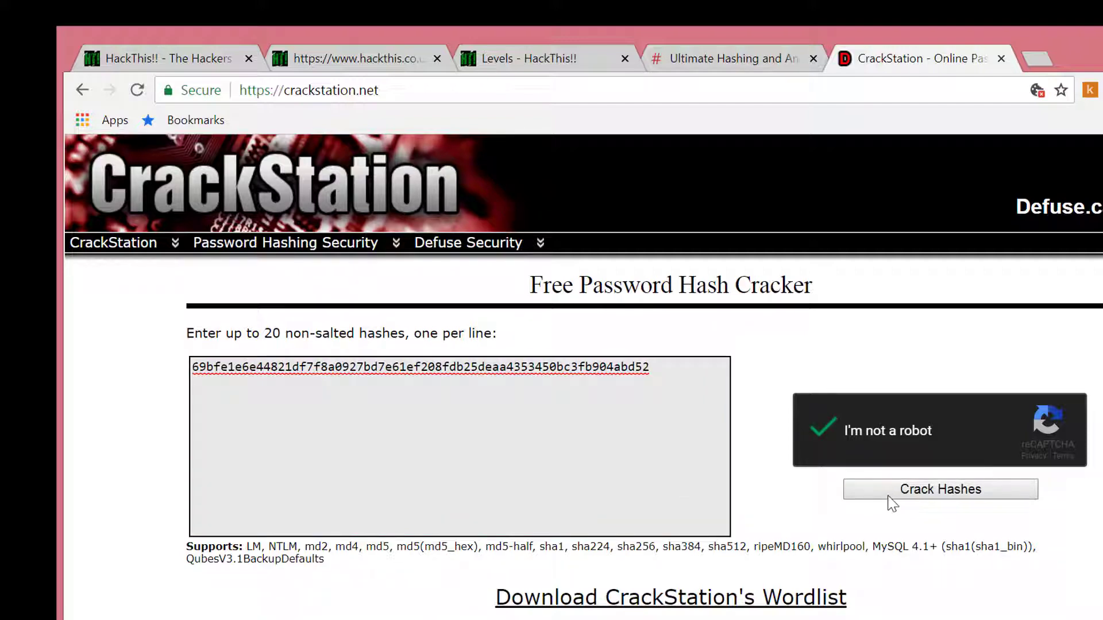
left_click(939, 489)
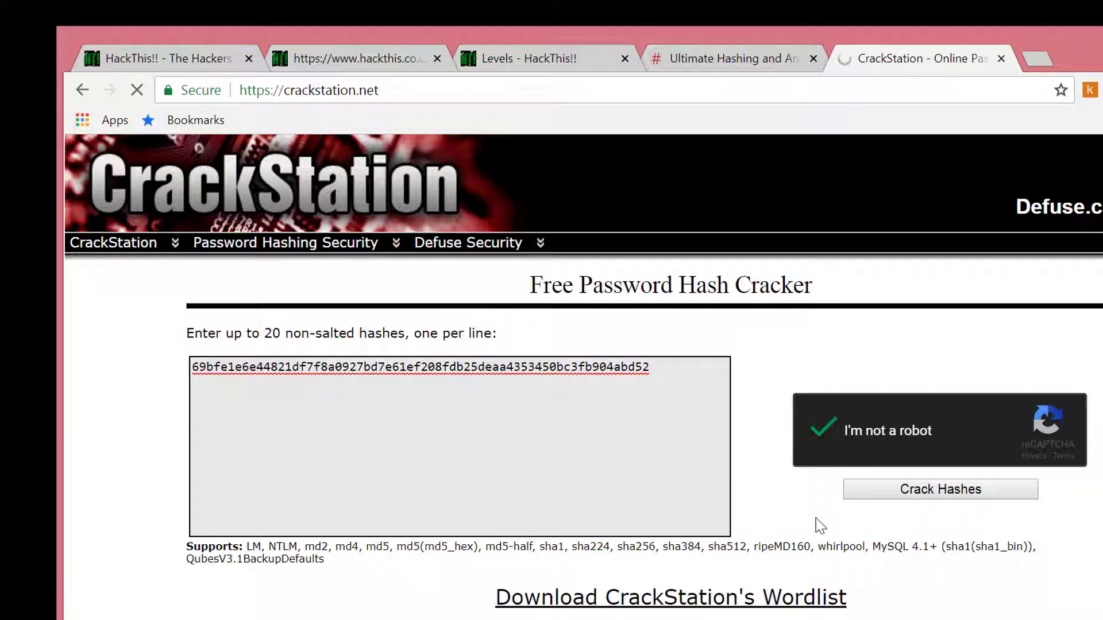
left_click(939, 488)
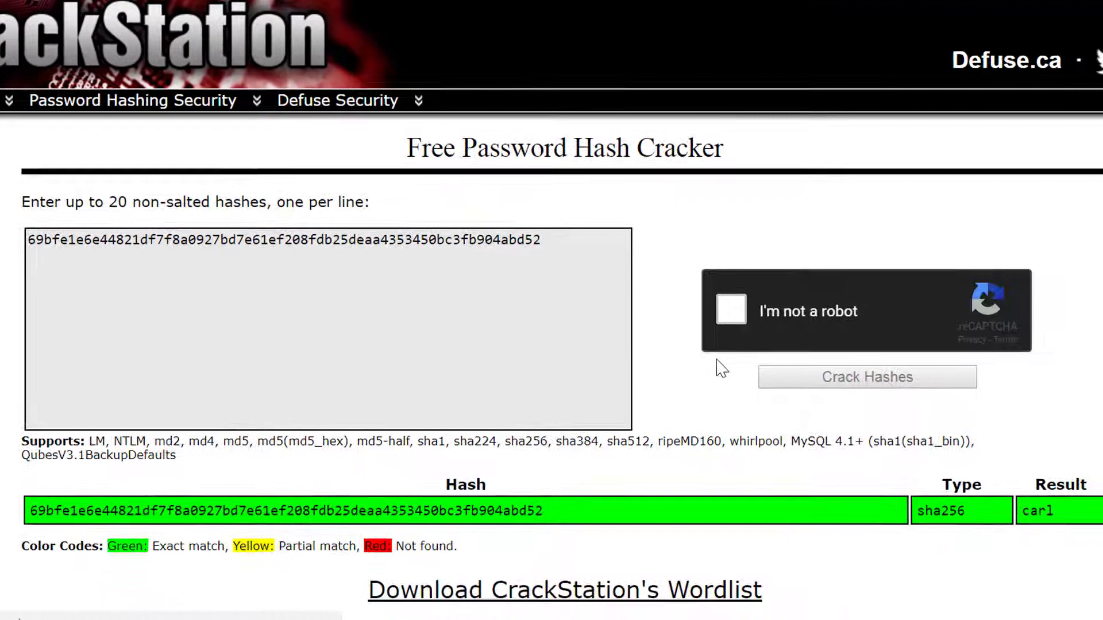
scroll("down", 3)
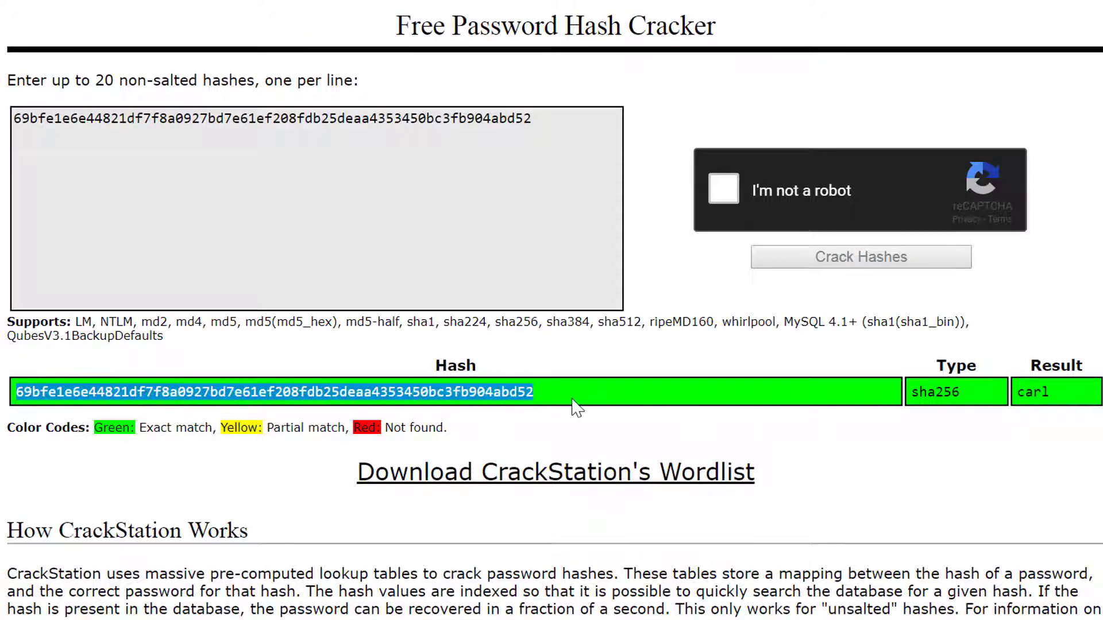
mouse_move(911, 403)
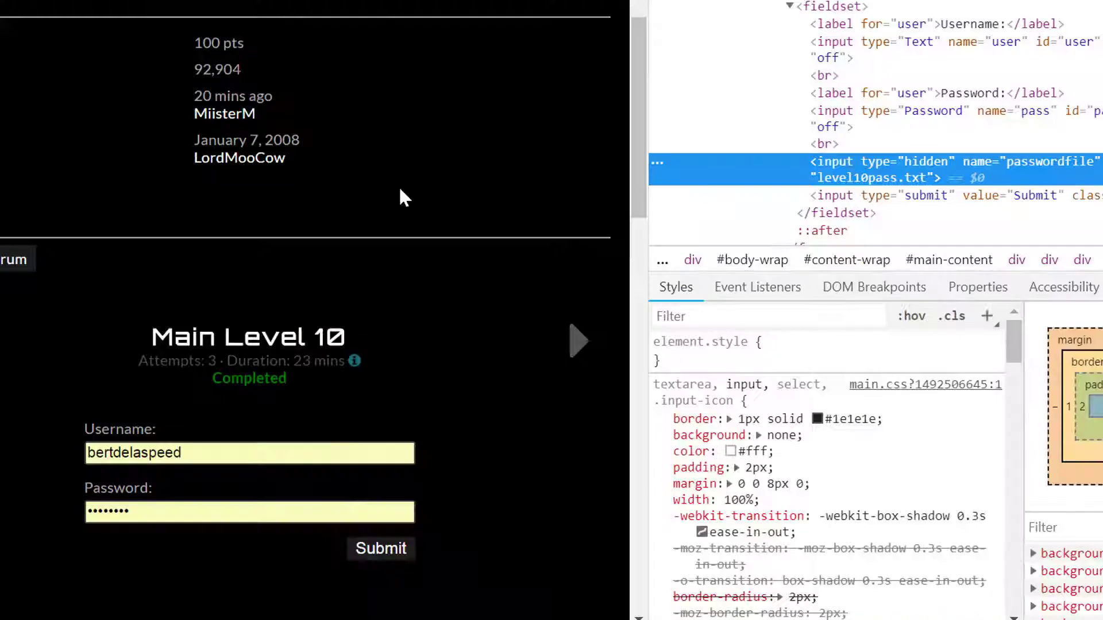
Replace the prefilled Level 10 username with Carl, then return to level10pass.txt.
triple_click(249, 452)
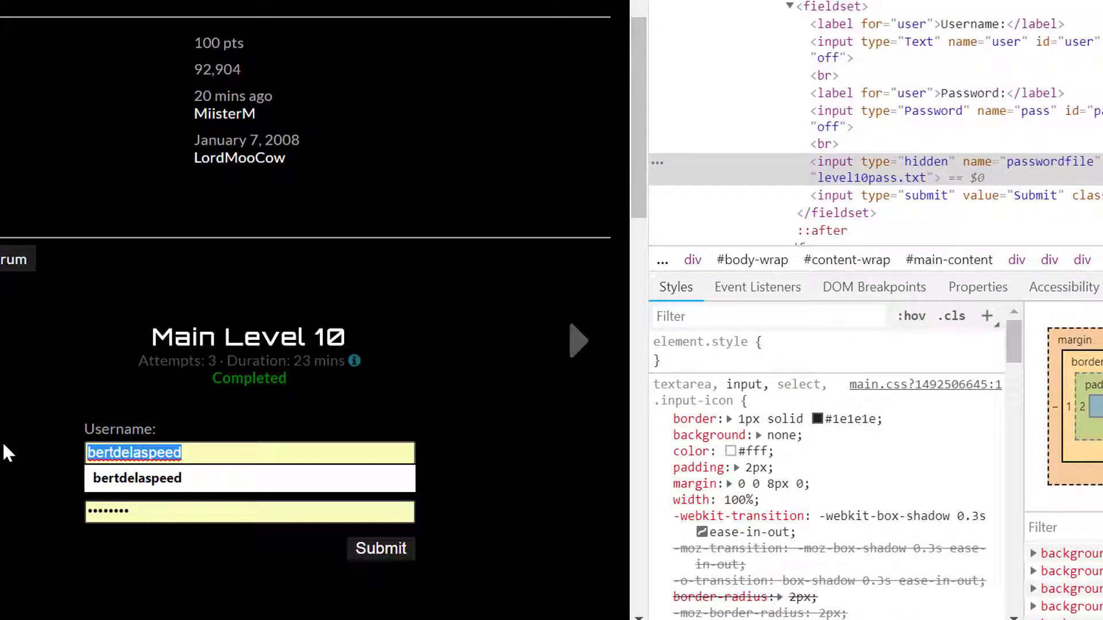
type("Carl")
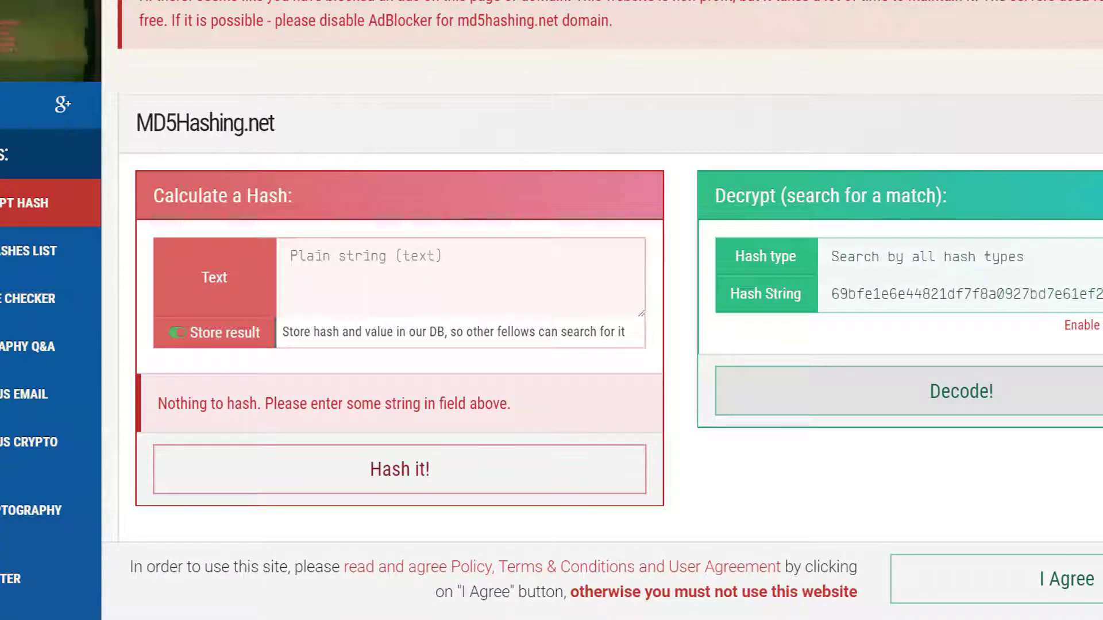
left_click(211, 51)
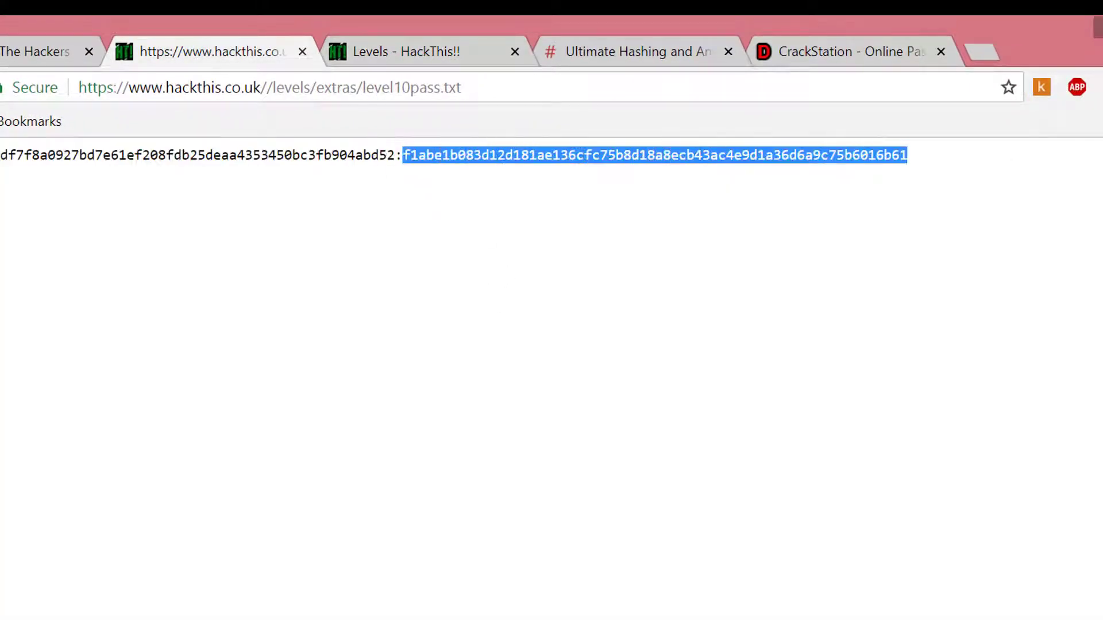
Crack the second level10pass.txt hash in CrackStation after passing the captcha check.
left_click(846, 50)
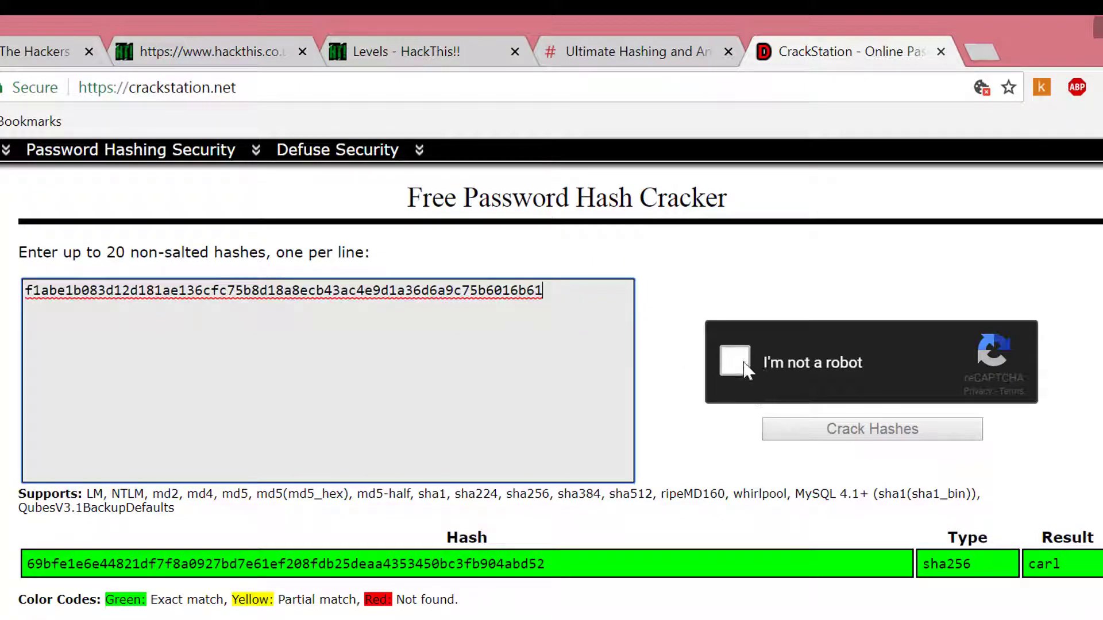
left_click(733, 362)
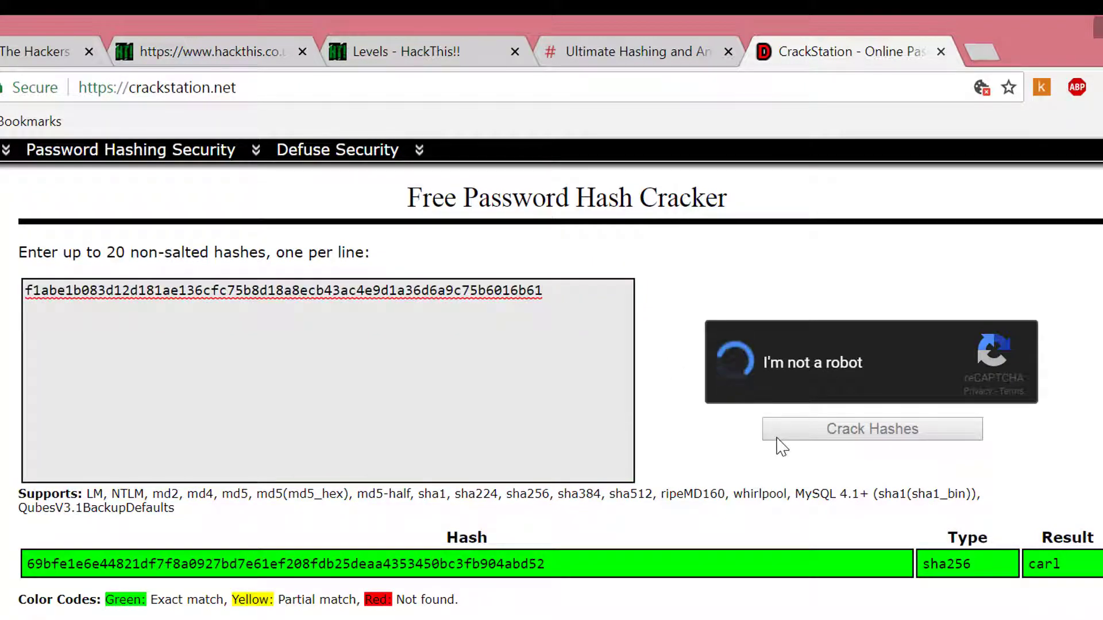
left_click(736, 362)
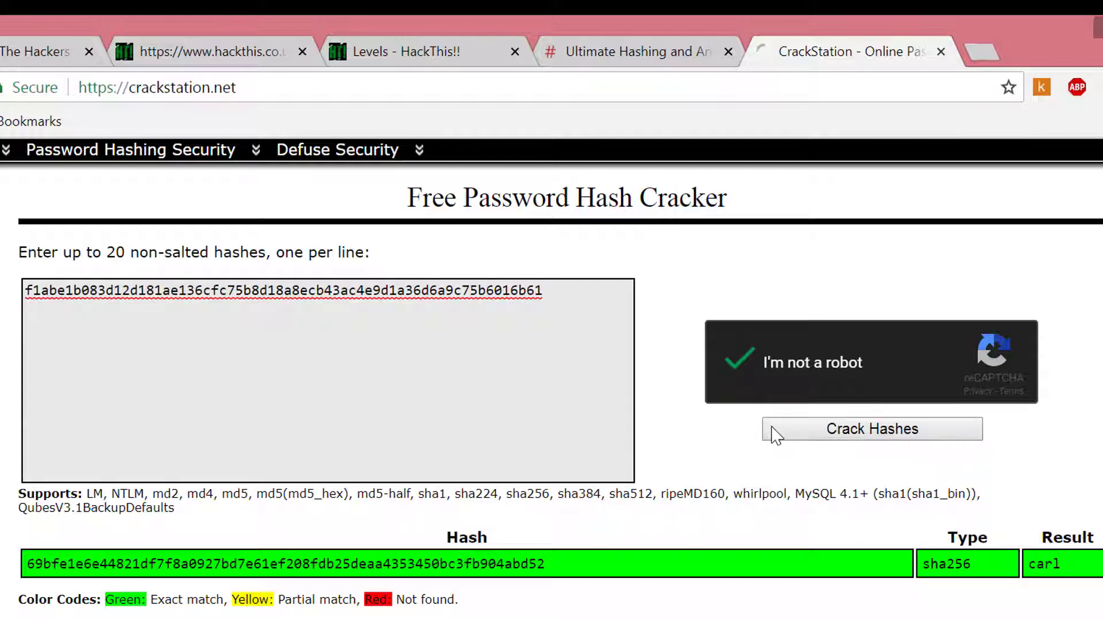
left_click(871, 429)
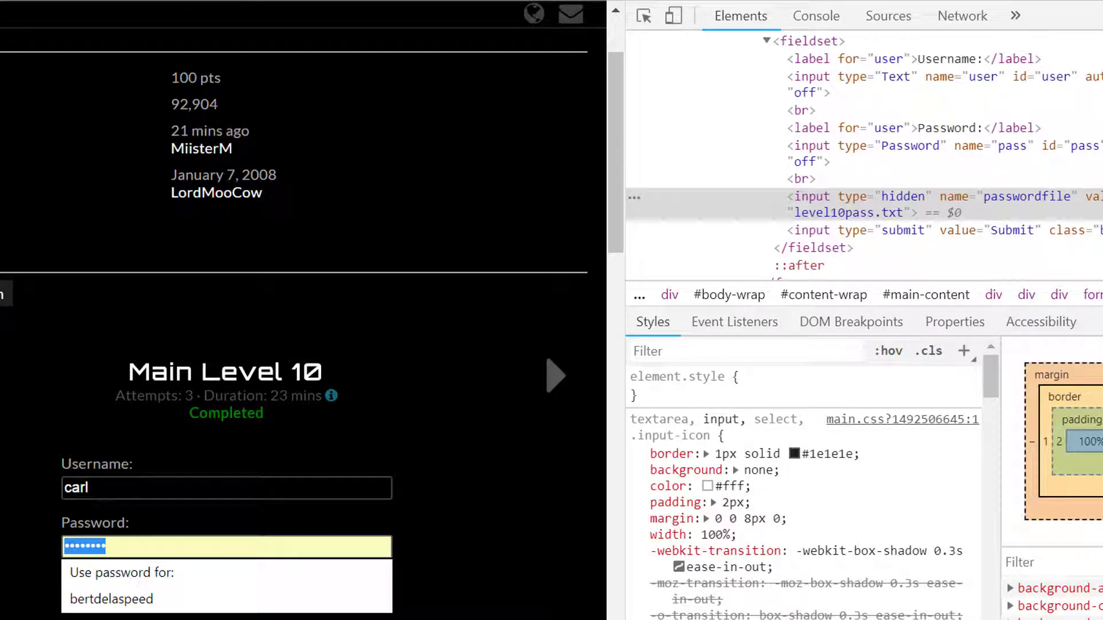
Submit the carl login with the cracked password, which returns an invalid-details error.
left_click(358, 584)
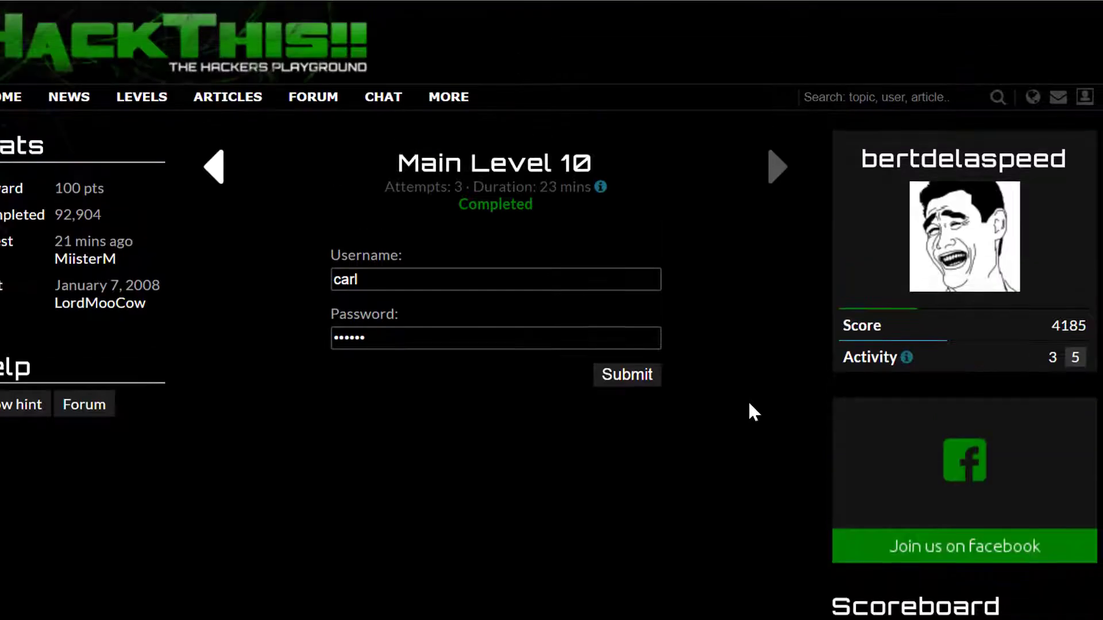
left_click(626, 374)
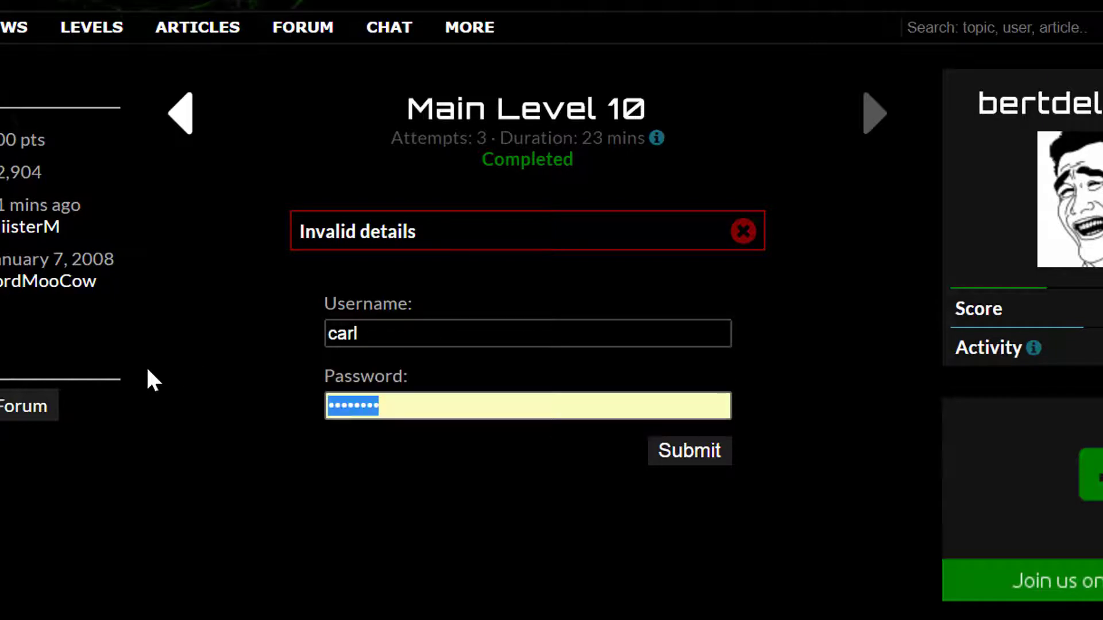
Resubmit the carl login so Main Level 10 reports Level complete.
left_click(688, 450)
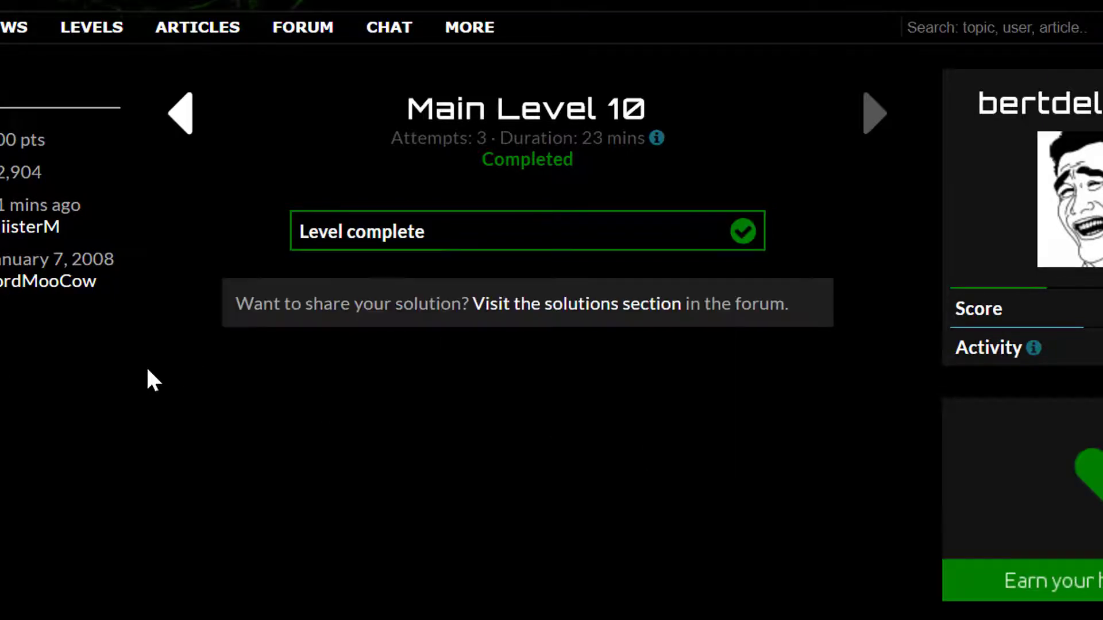
mouse_move(251, 394)
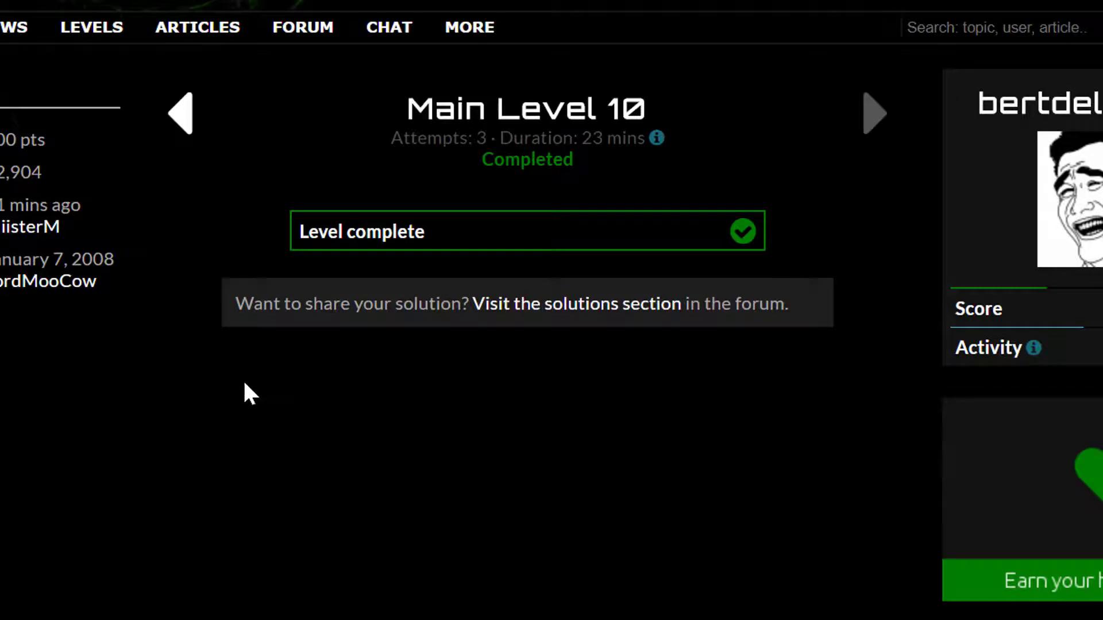
mouse_move(407, 379)
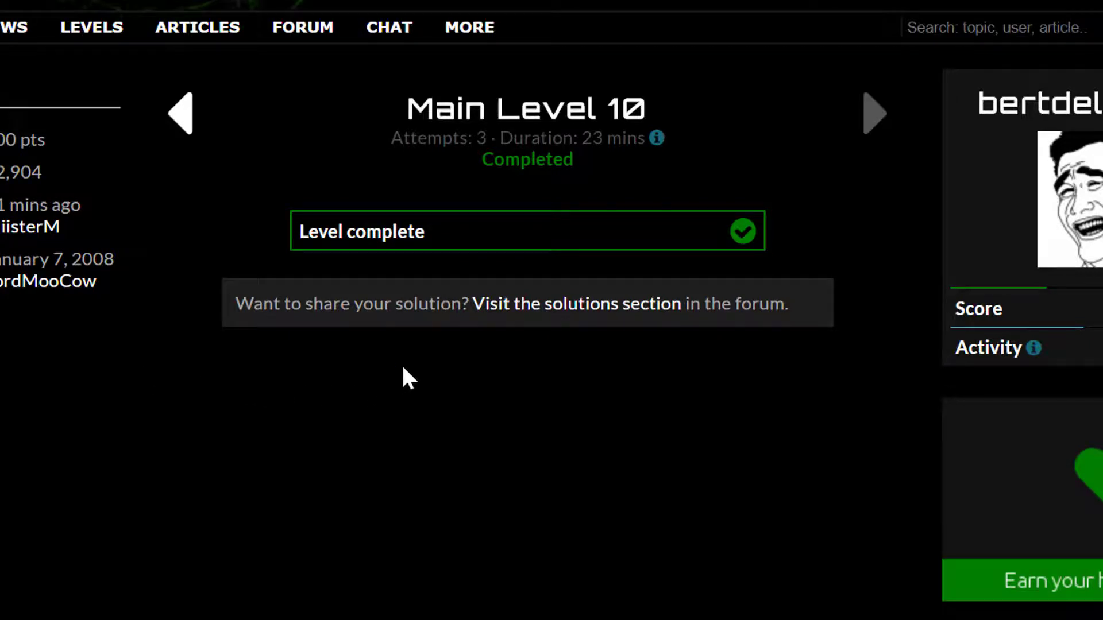
mouse_move(451, 350)
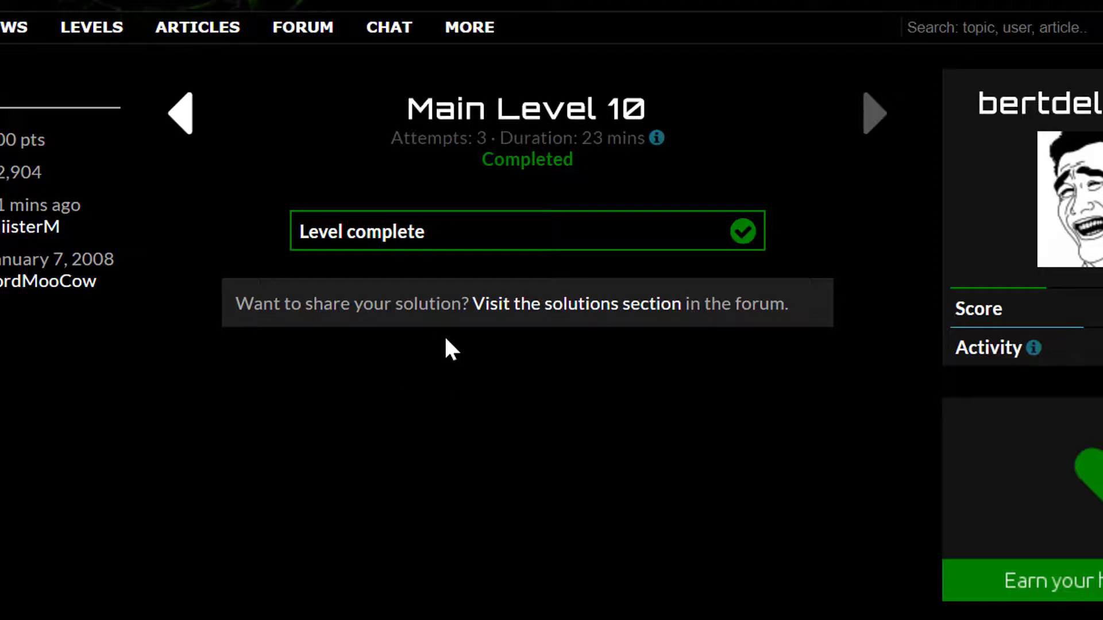
mouse_move(578, 269)
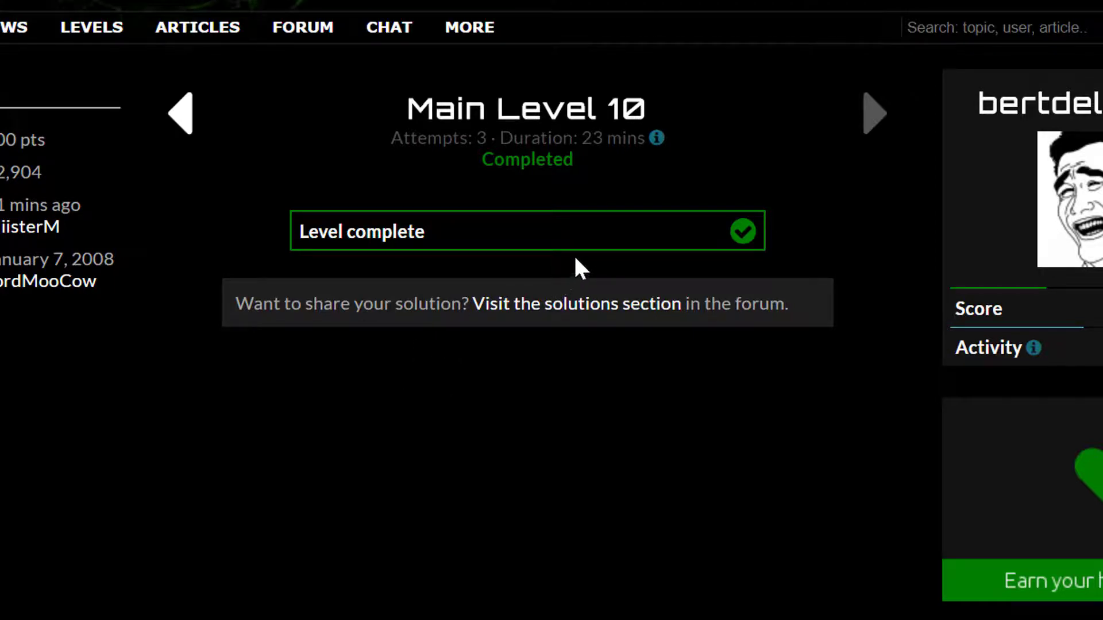
mouse_move(555, 323)
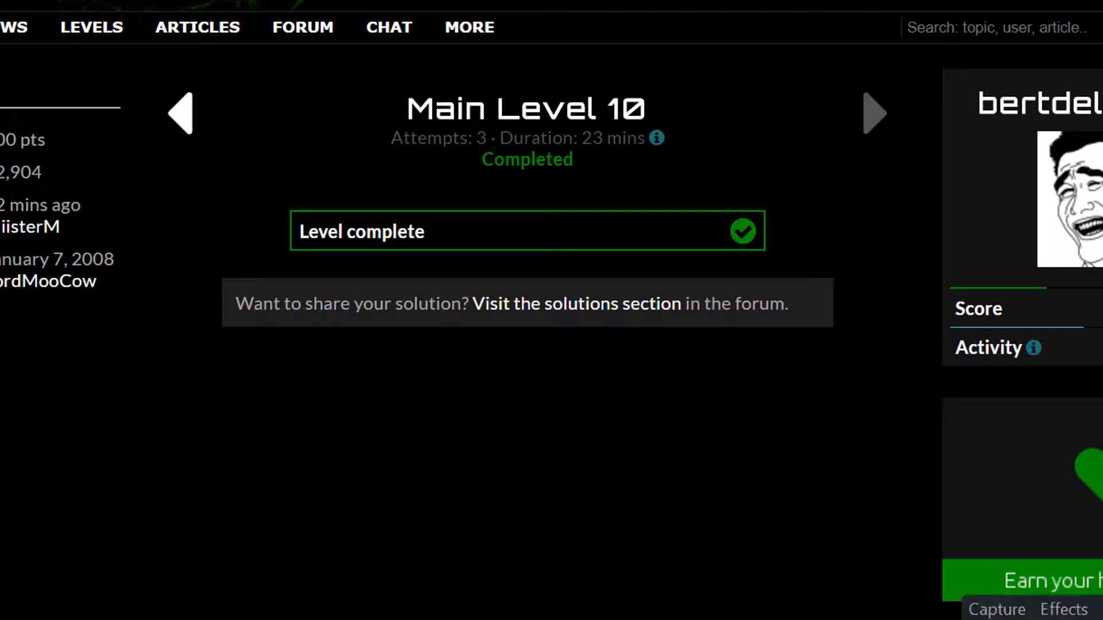
mouse_move(482, 470)
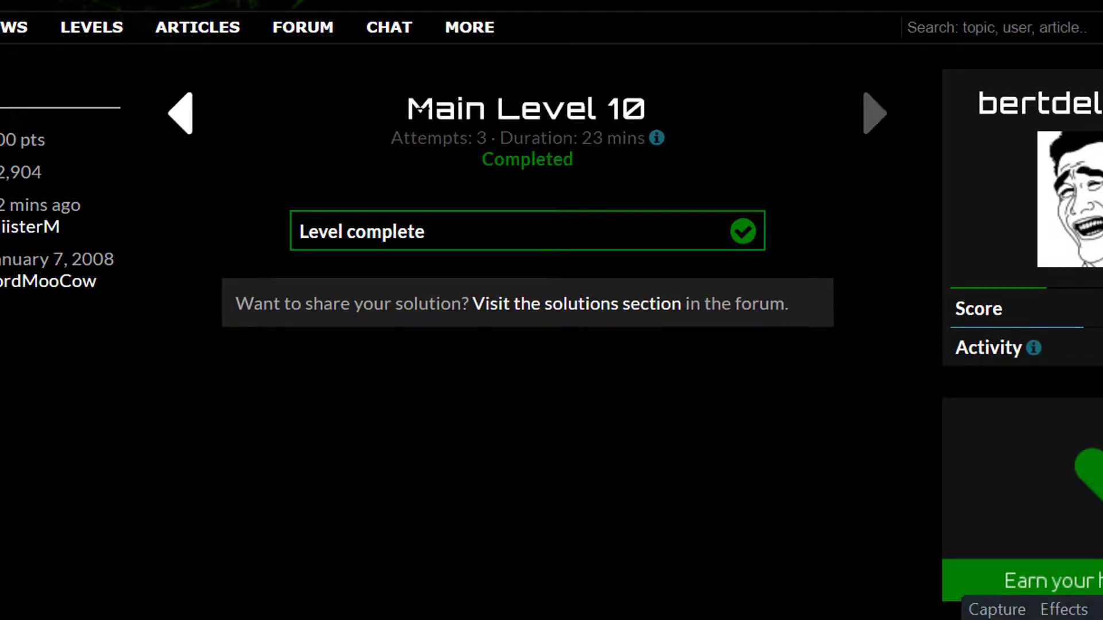
mouse_move(609, 172)
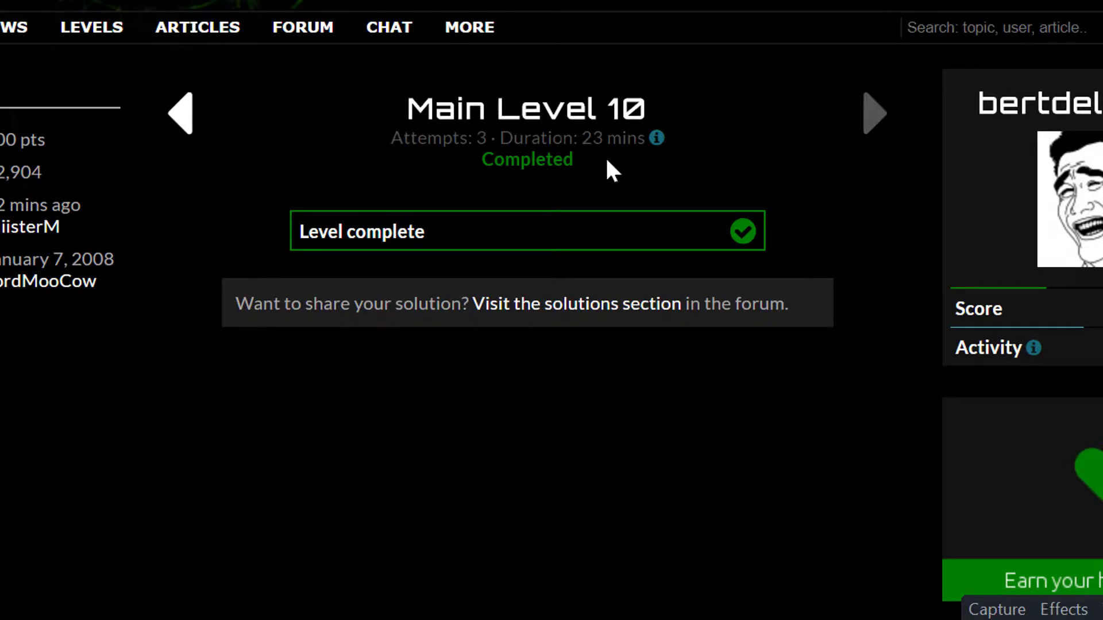
mouse_move(618, 298)
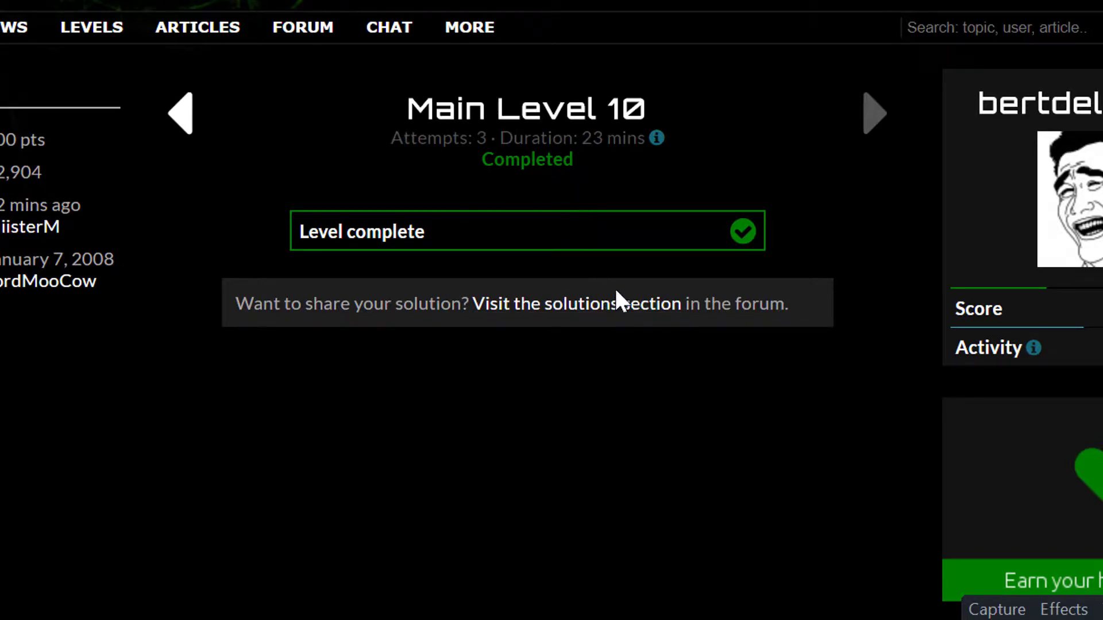
mouse_move(529, 406)
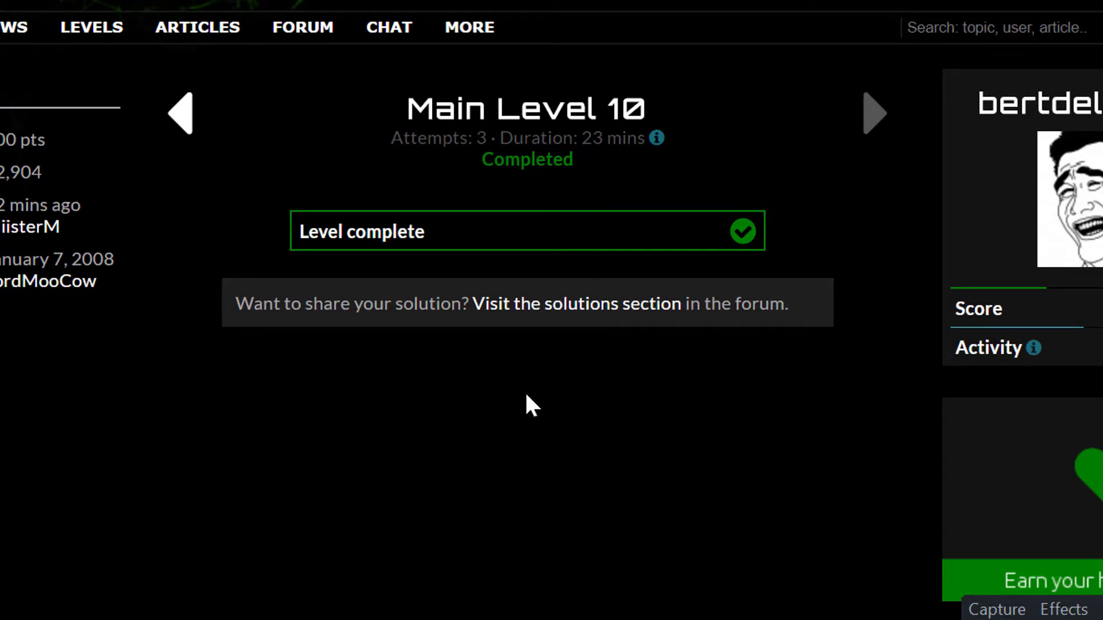
mouse_move(512, 363)
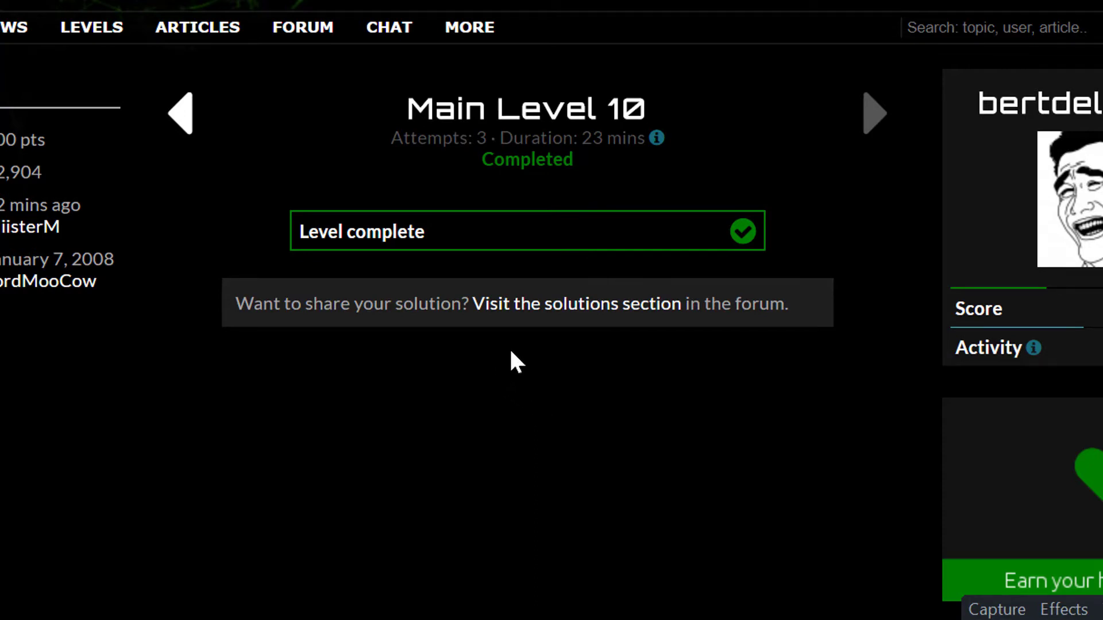
mouse_move(586, 333)
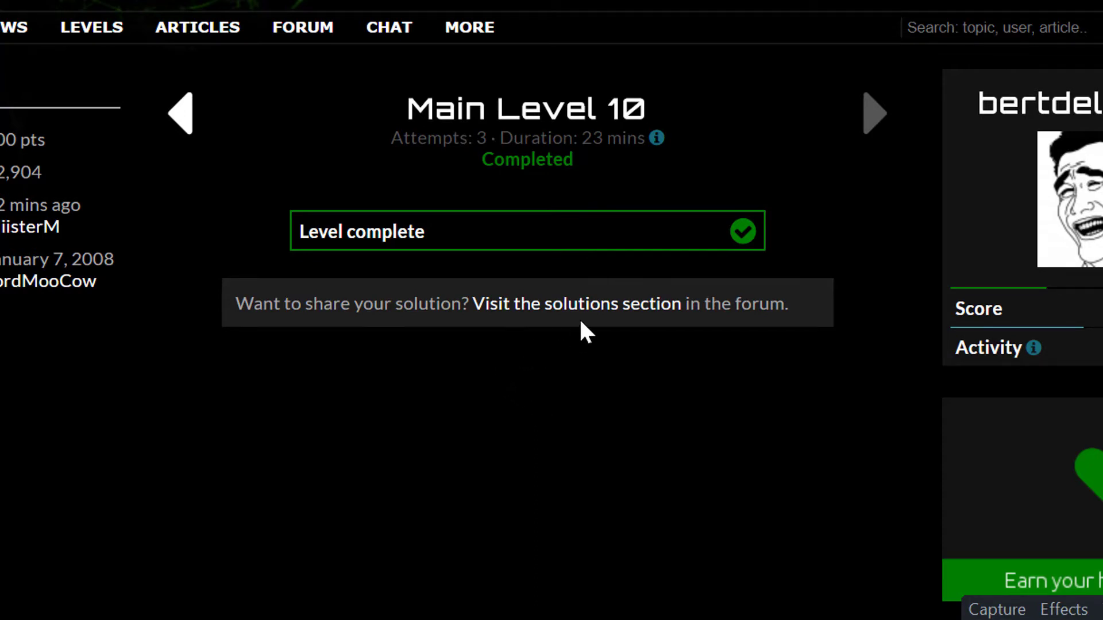